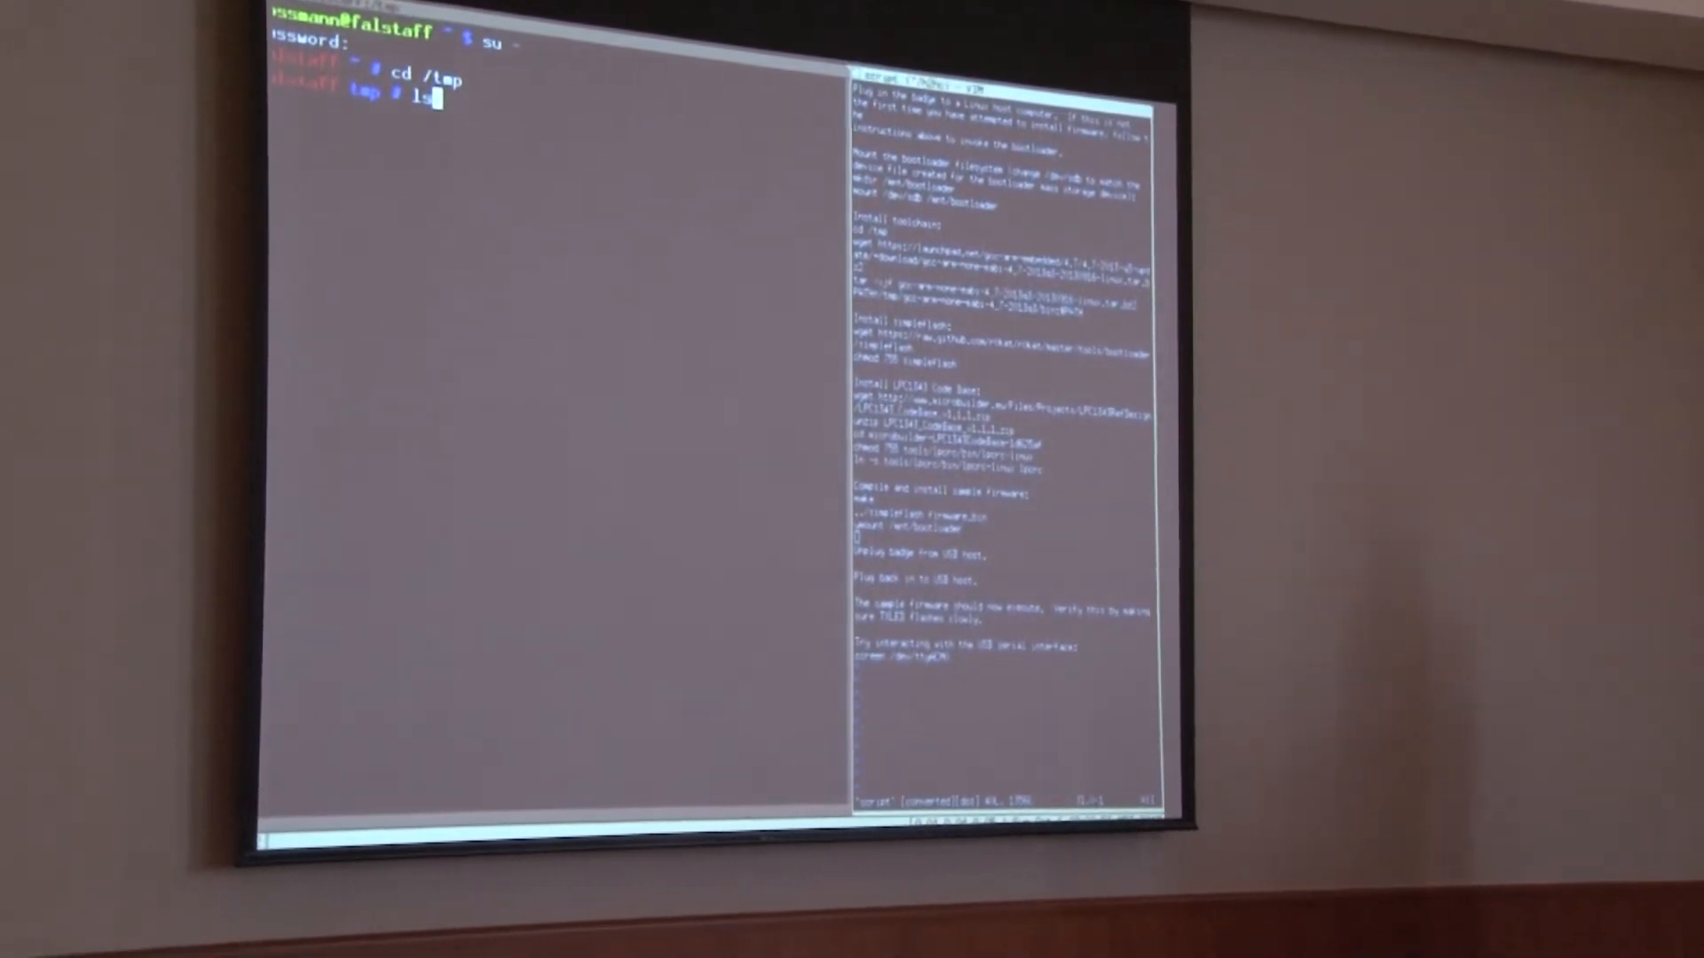
- List verbose USB device info and scroll to the NXP LPC13XX IFLASH badge entry
type("usb")
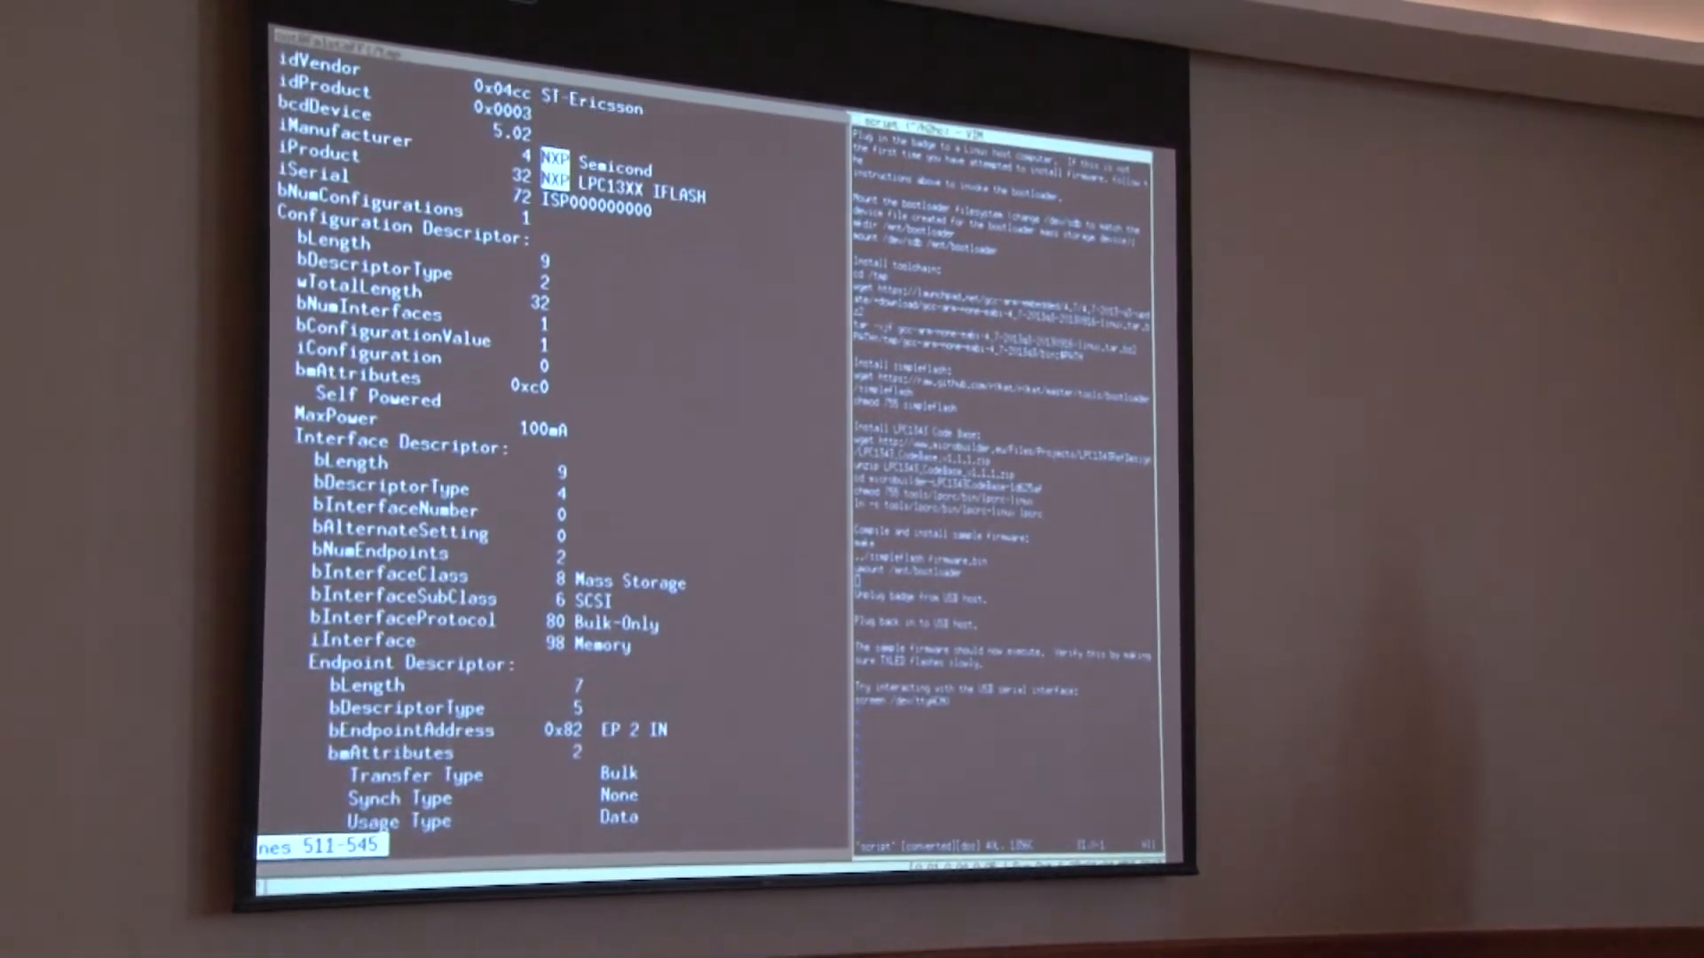
scroll("down", 3)
type("mount /dev/sdc /")
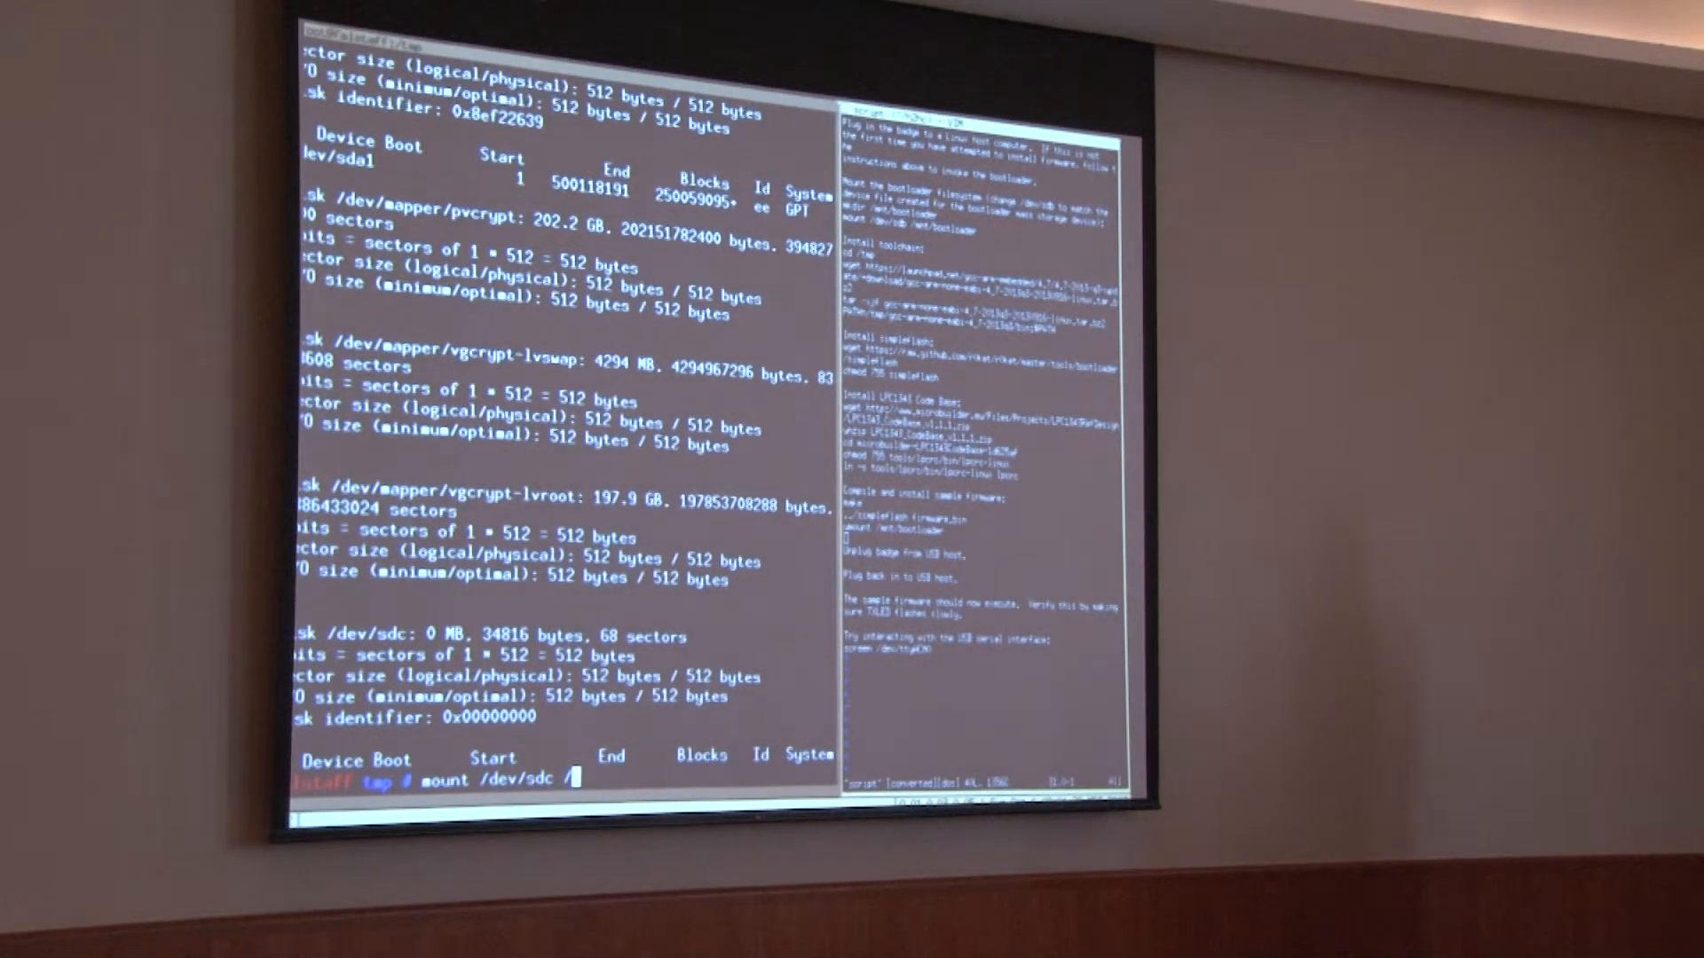
- Mount the badge's /dev/sdc at /mnt/usb and confirm firmware.bin is there
type("mnt/usb")
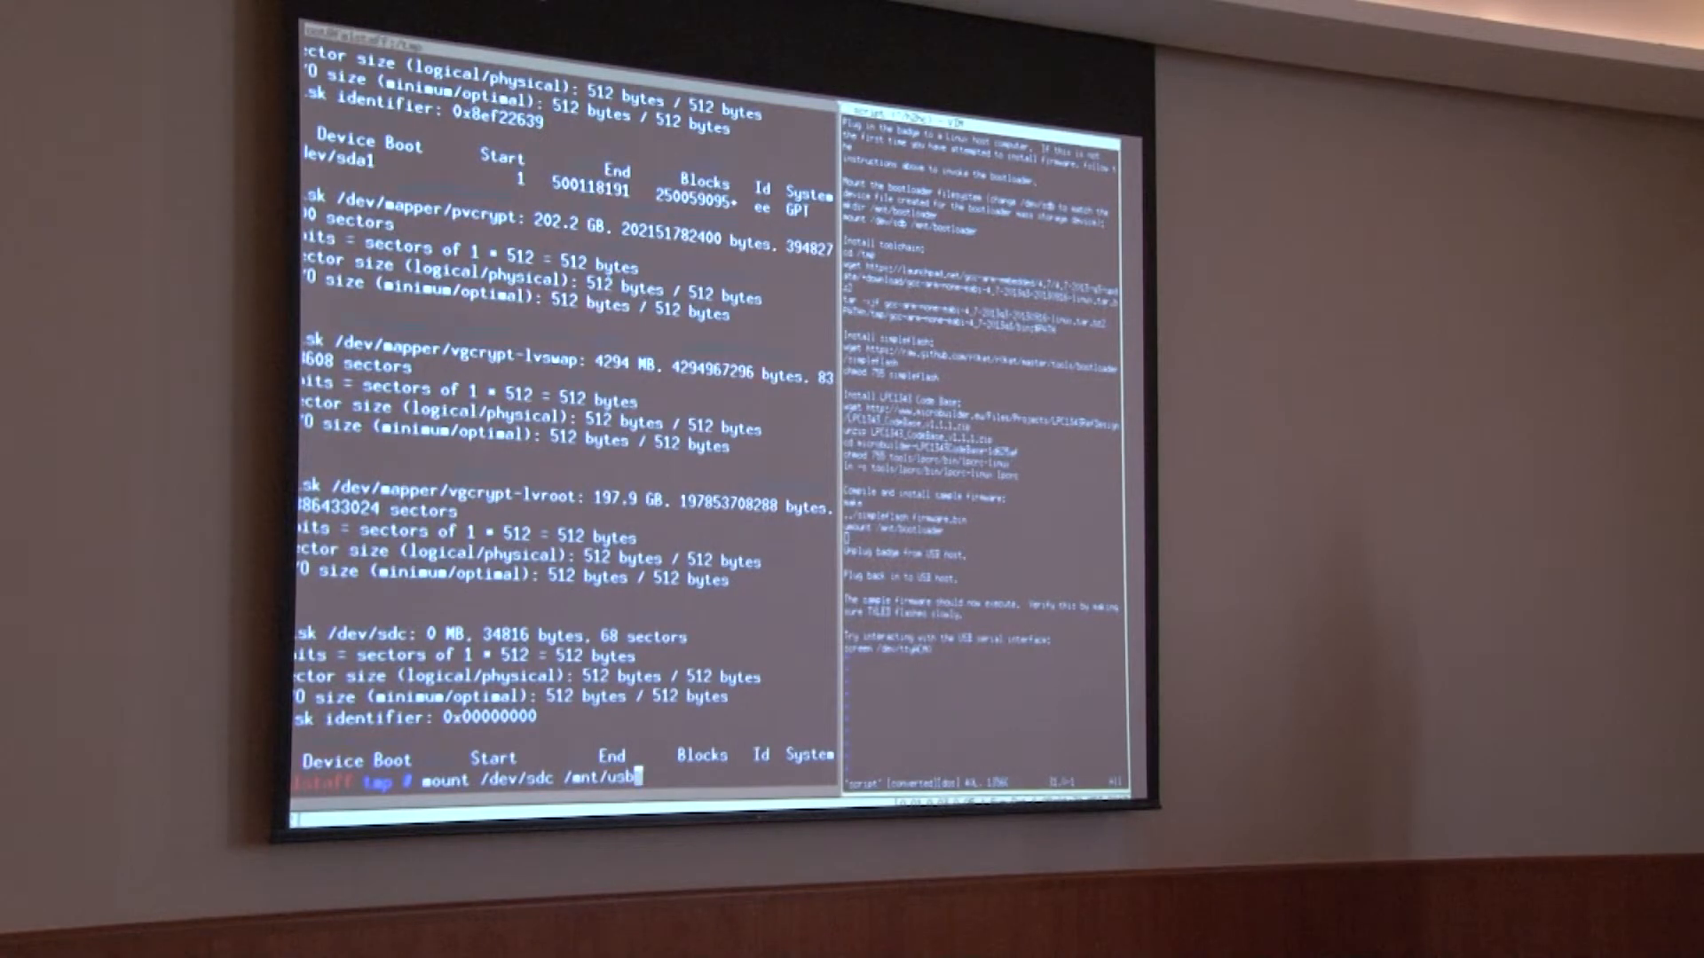
key("Return")
type("ls /mnt/usb")
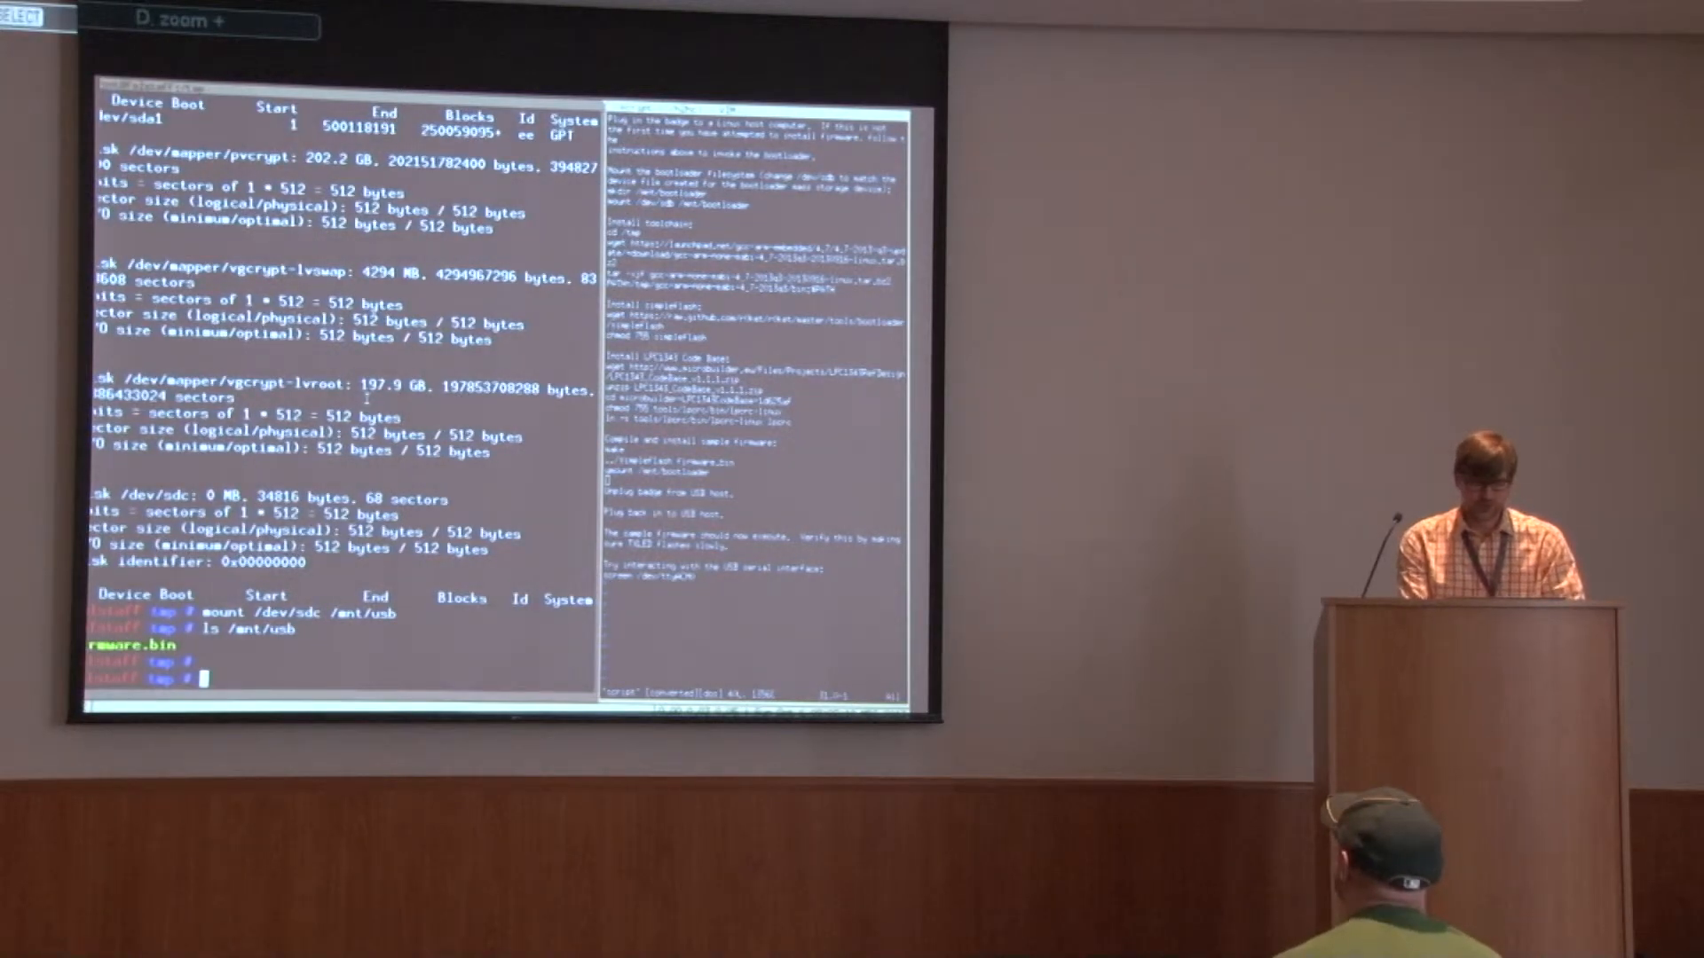
- Extract the gcc-arm-none-eabi archive from ~mossmann/h2hc with tar -xvjf
type("tar -x")
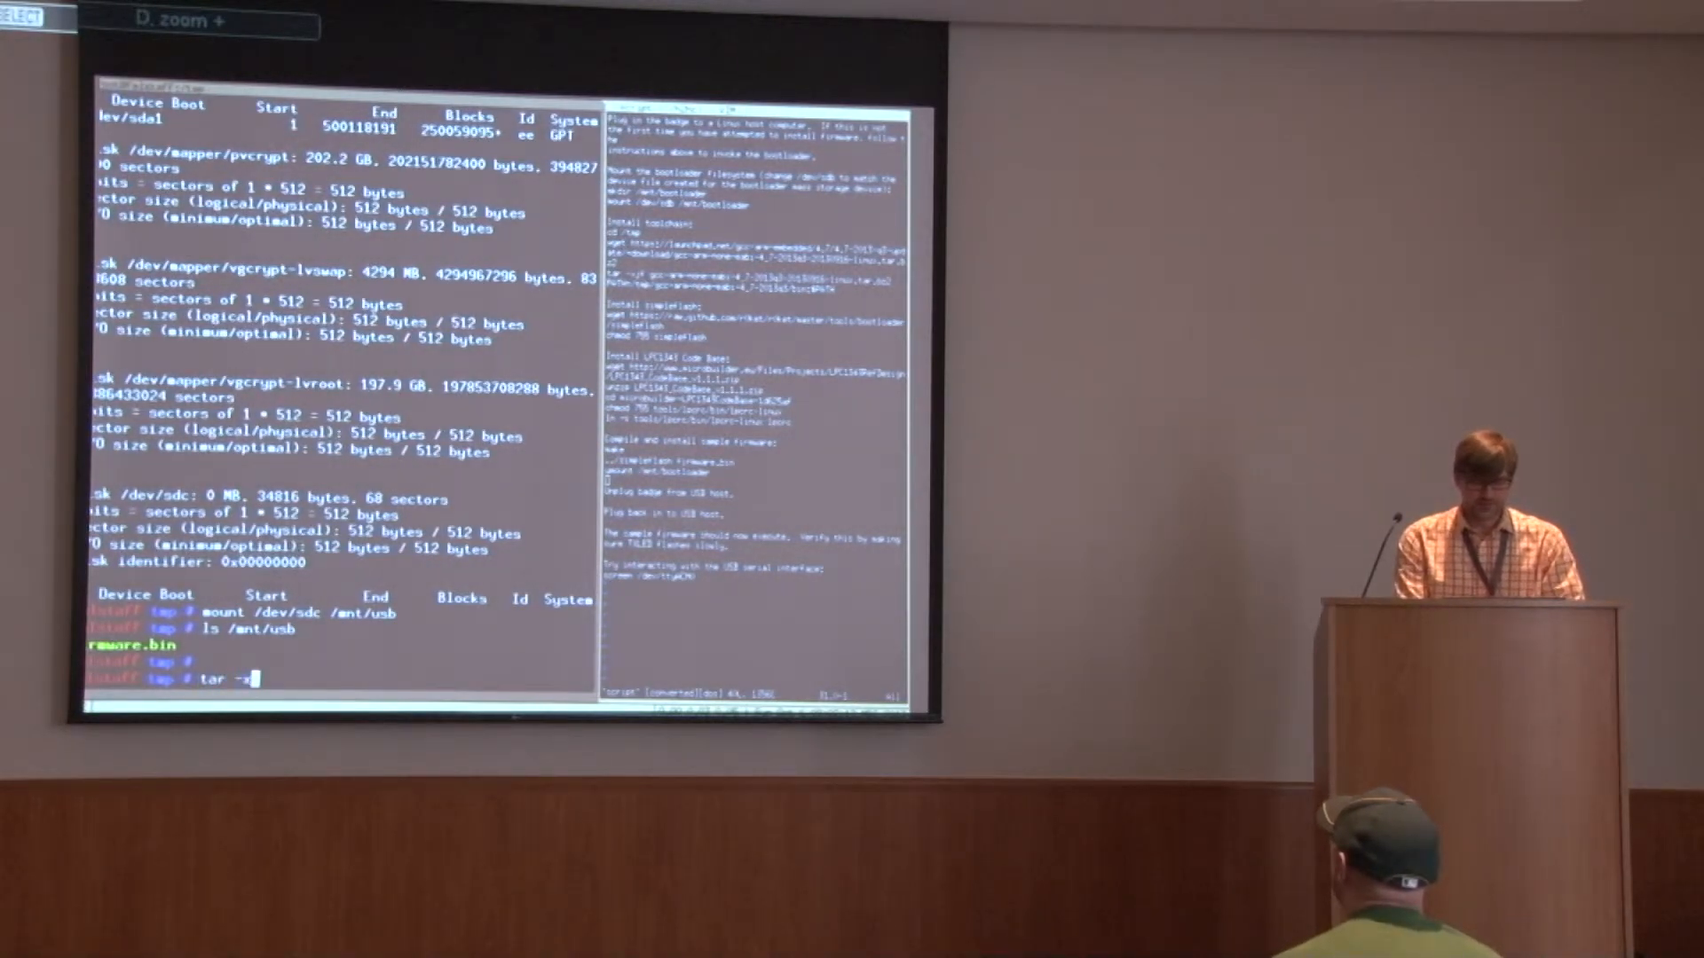
type("xvjf")
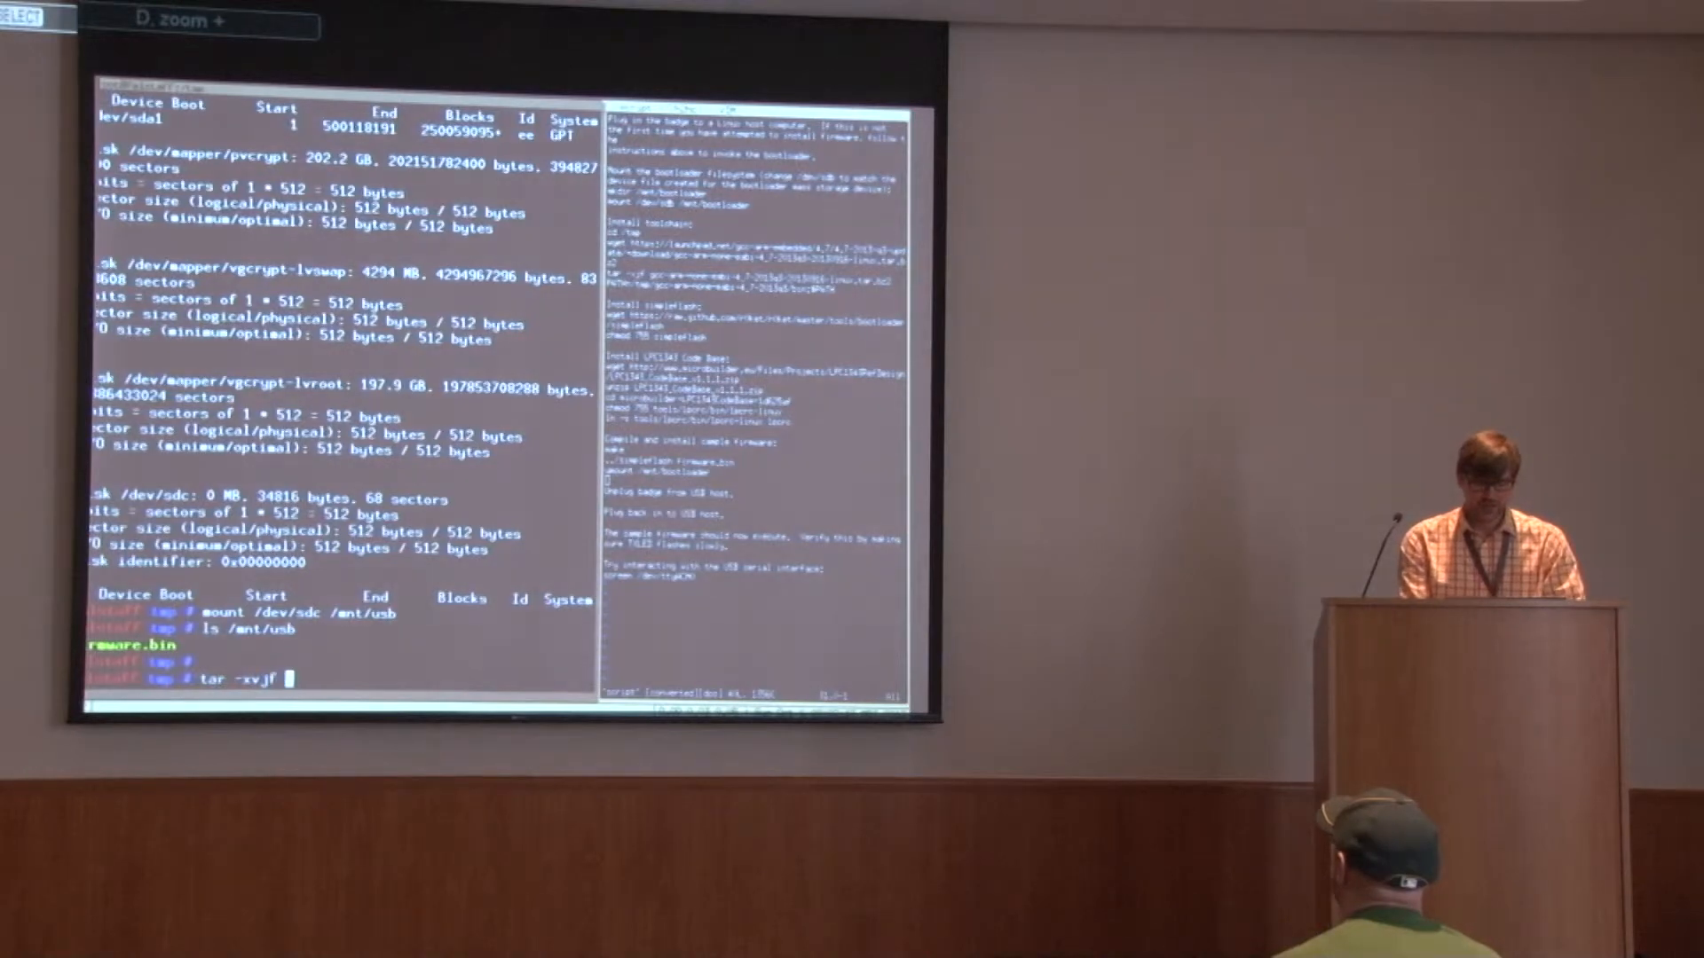
type("~mossmann/h")
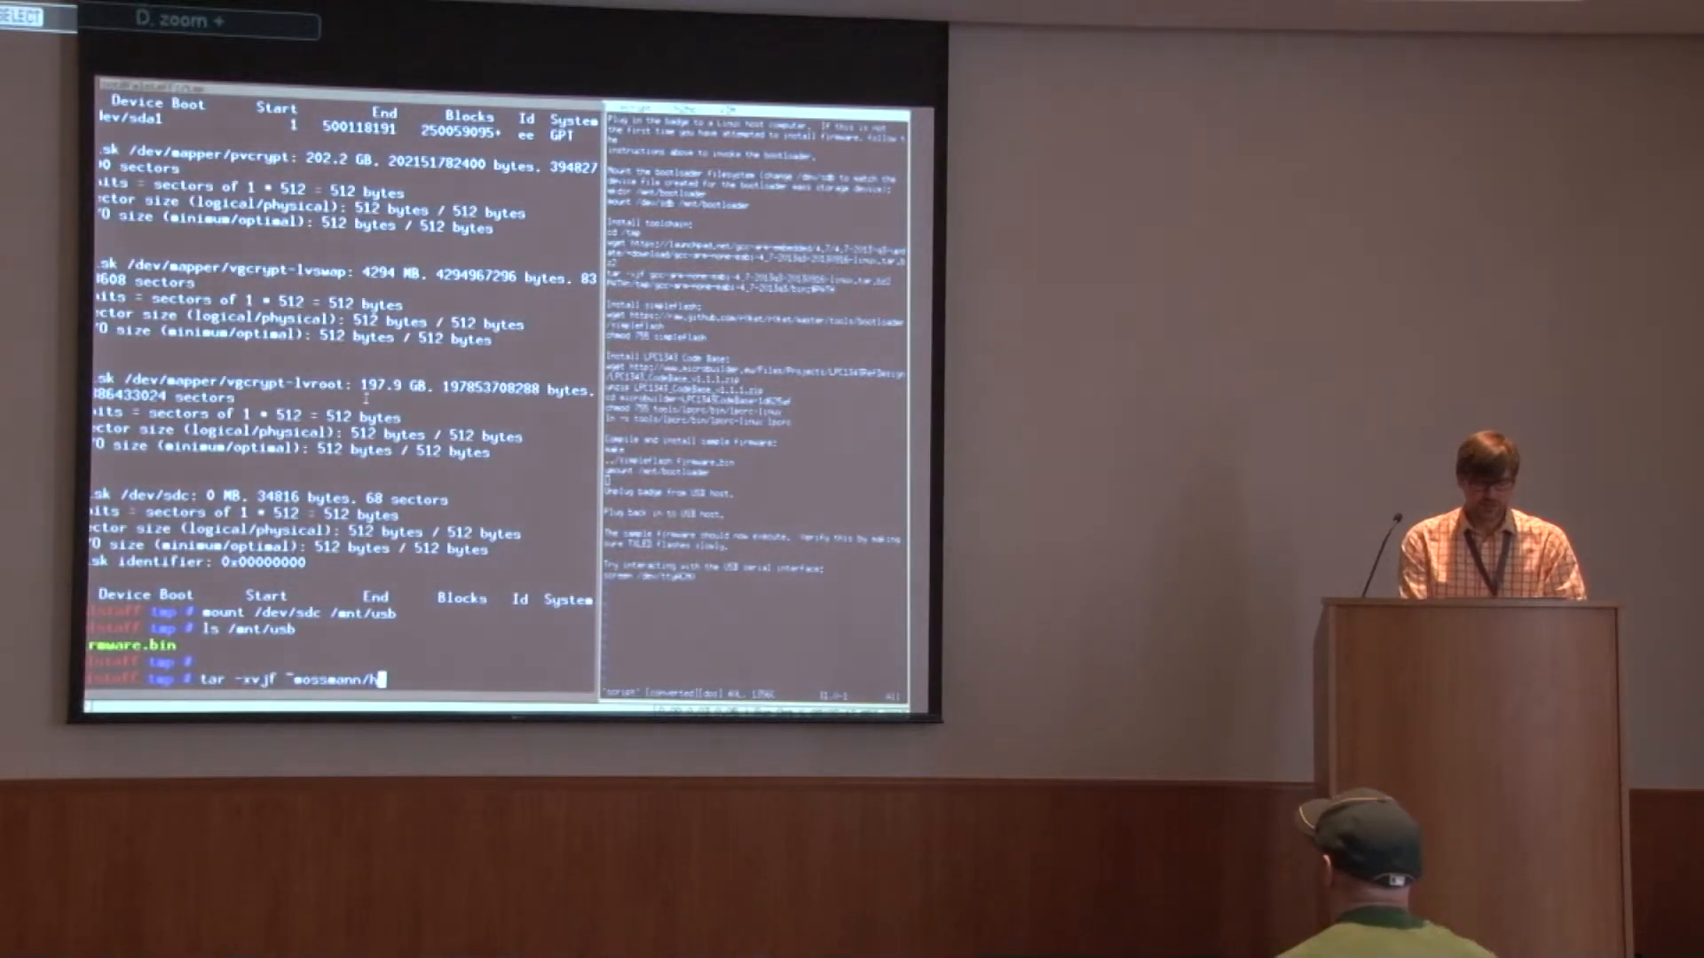
type("h2hc/gcc")
type("PATH")
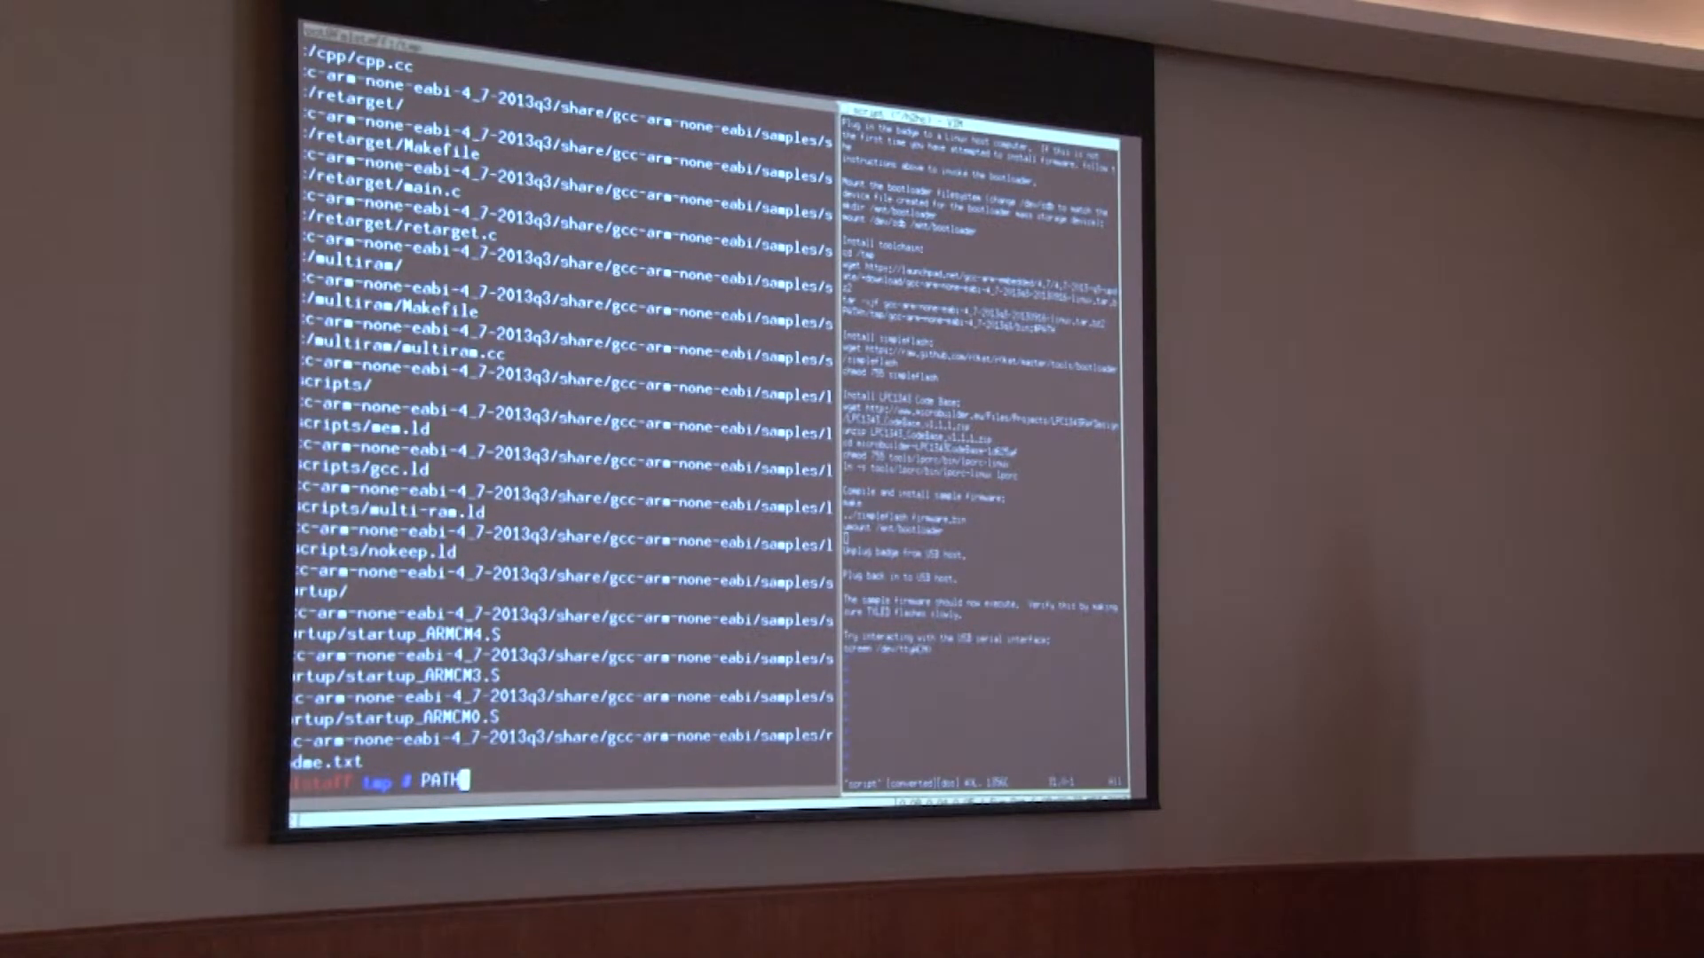
- Prepend /tmp/gcc-arm-none-eabi-4_7-2013q3/bin to the PATH
type("=")
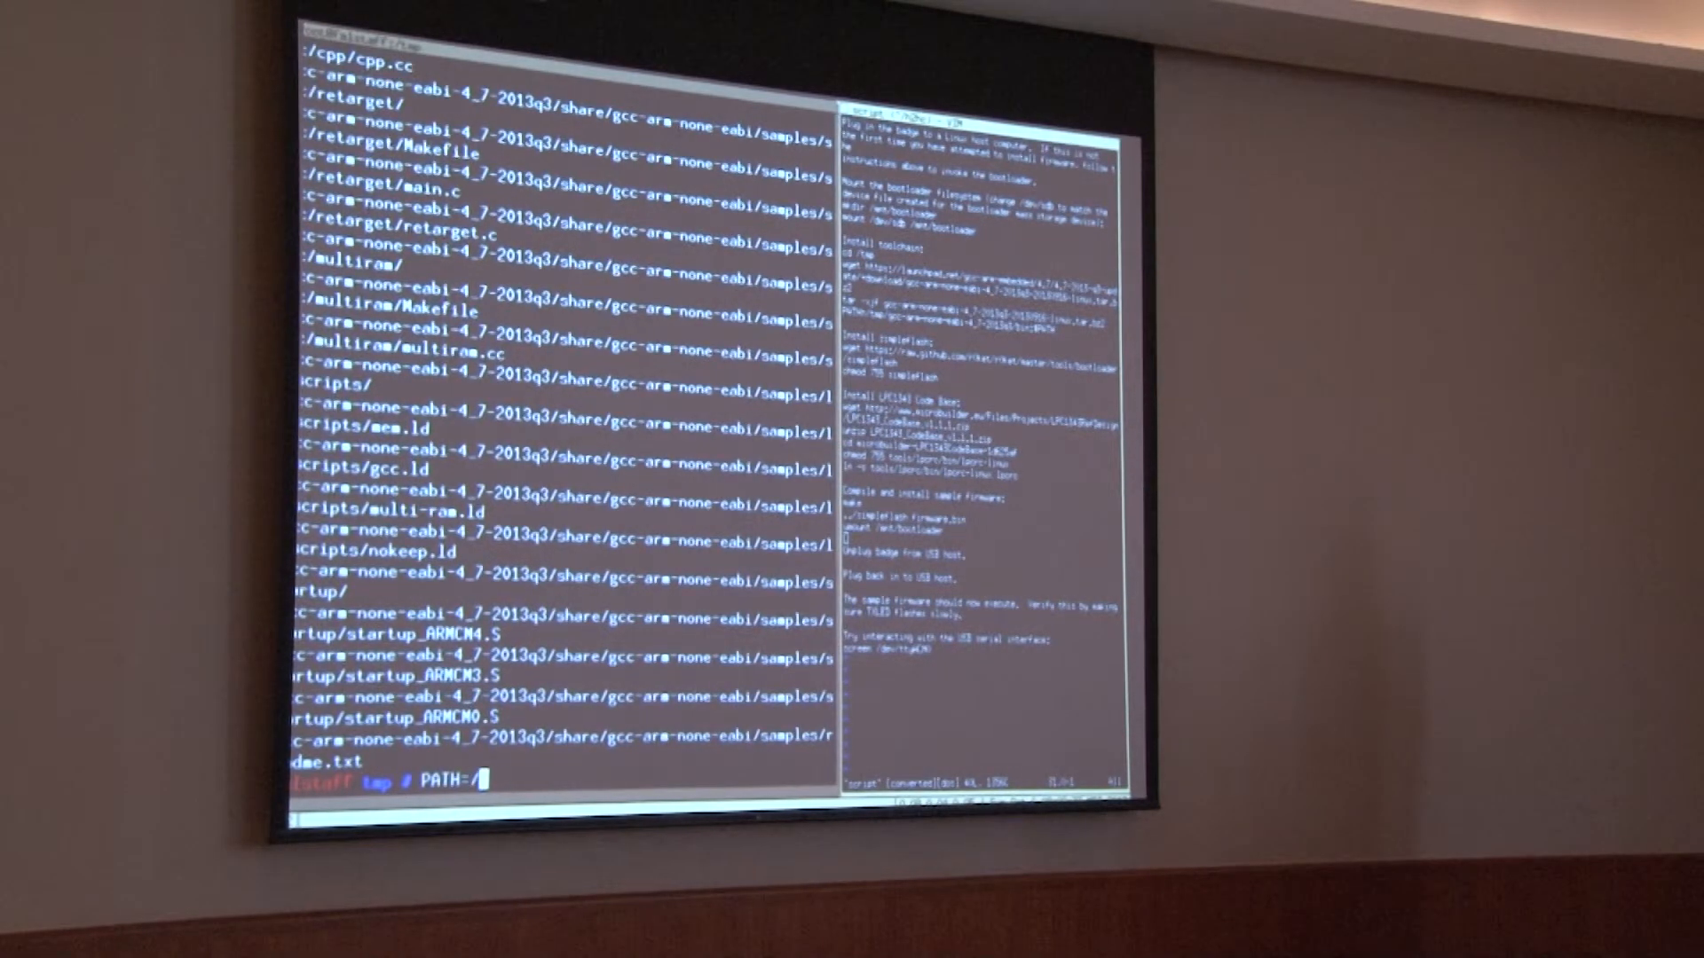
type("/tmp/gcc-arm-none-eabi-4_7-2013q3/")
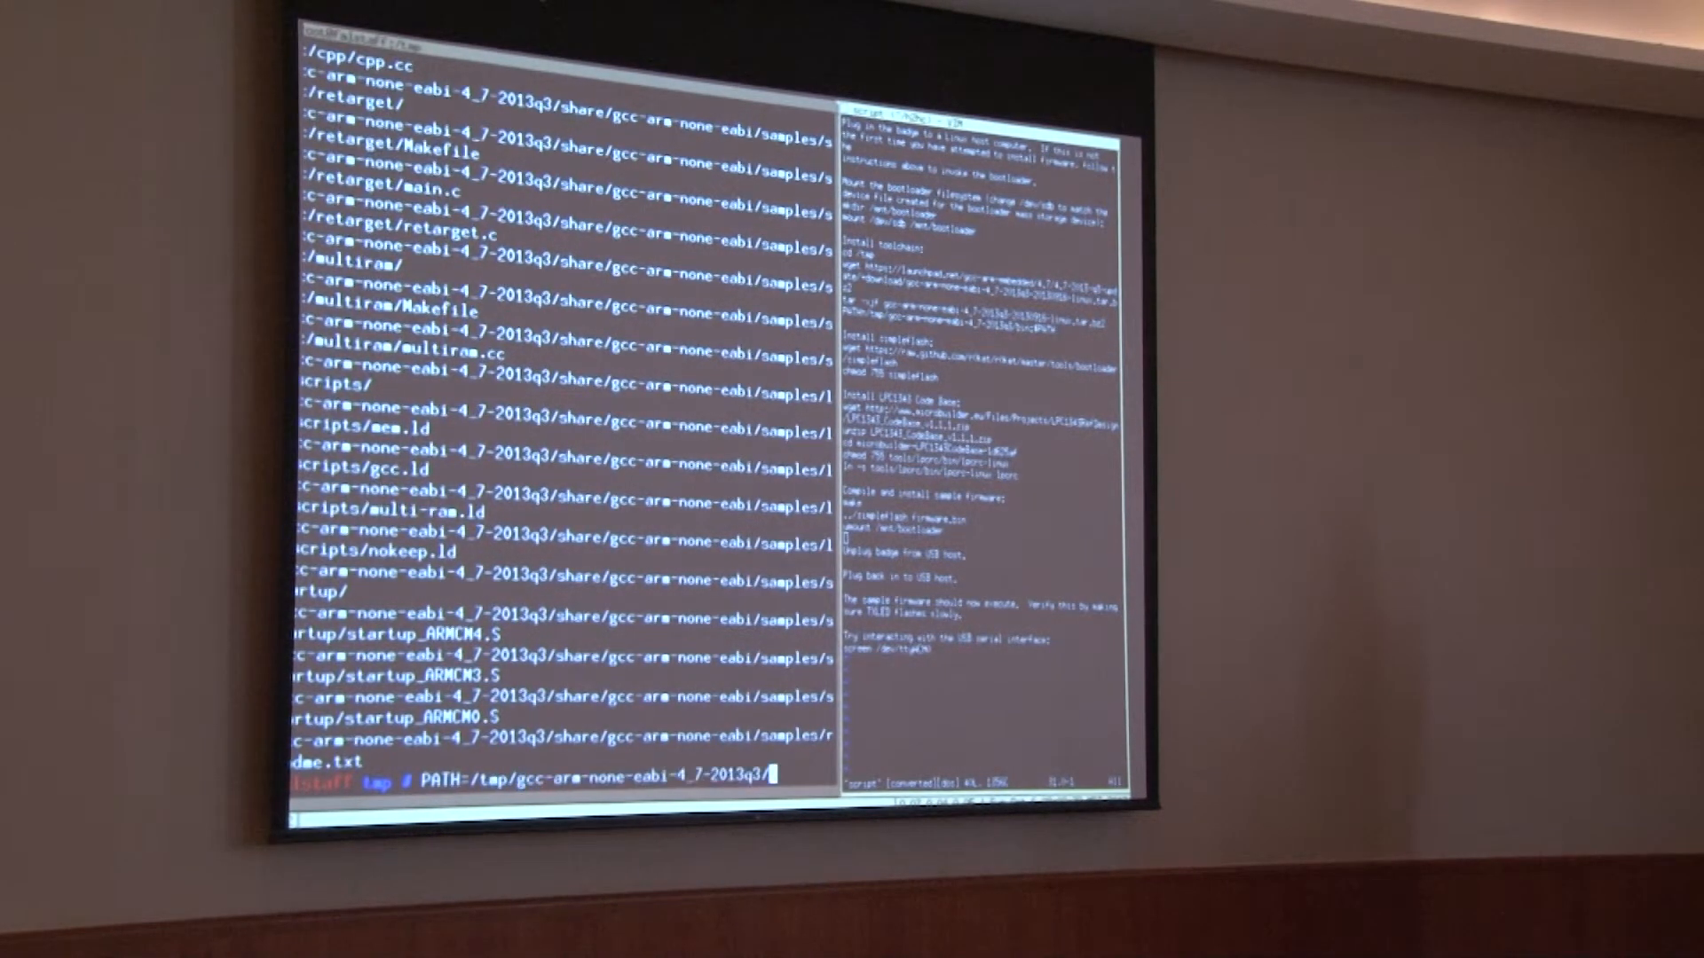
type("bin/")
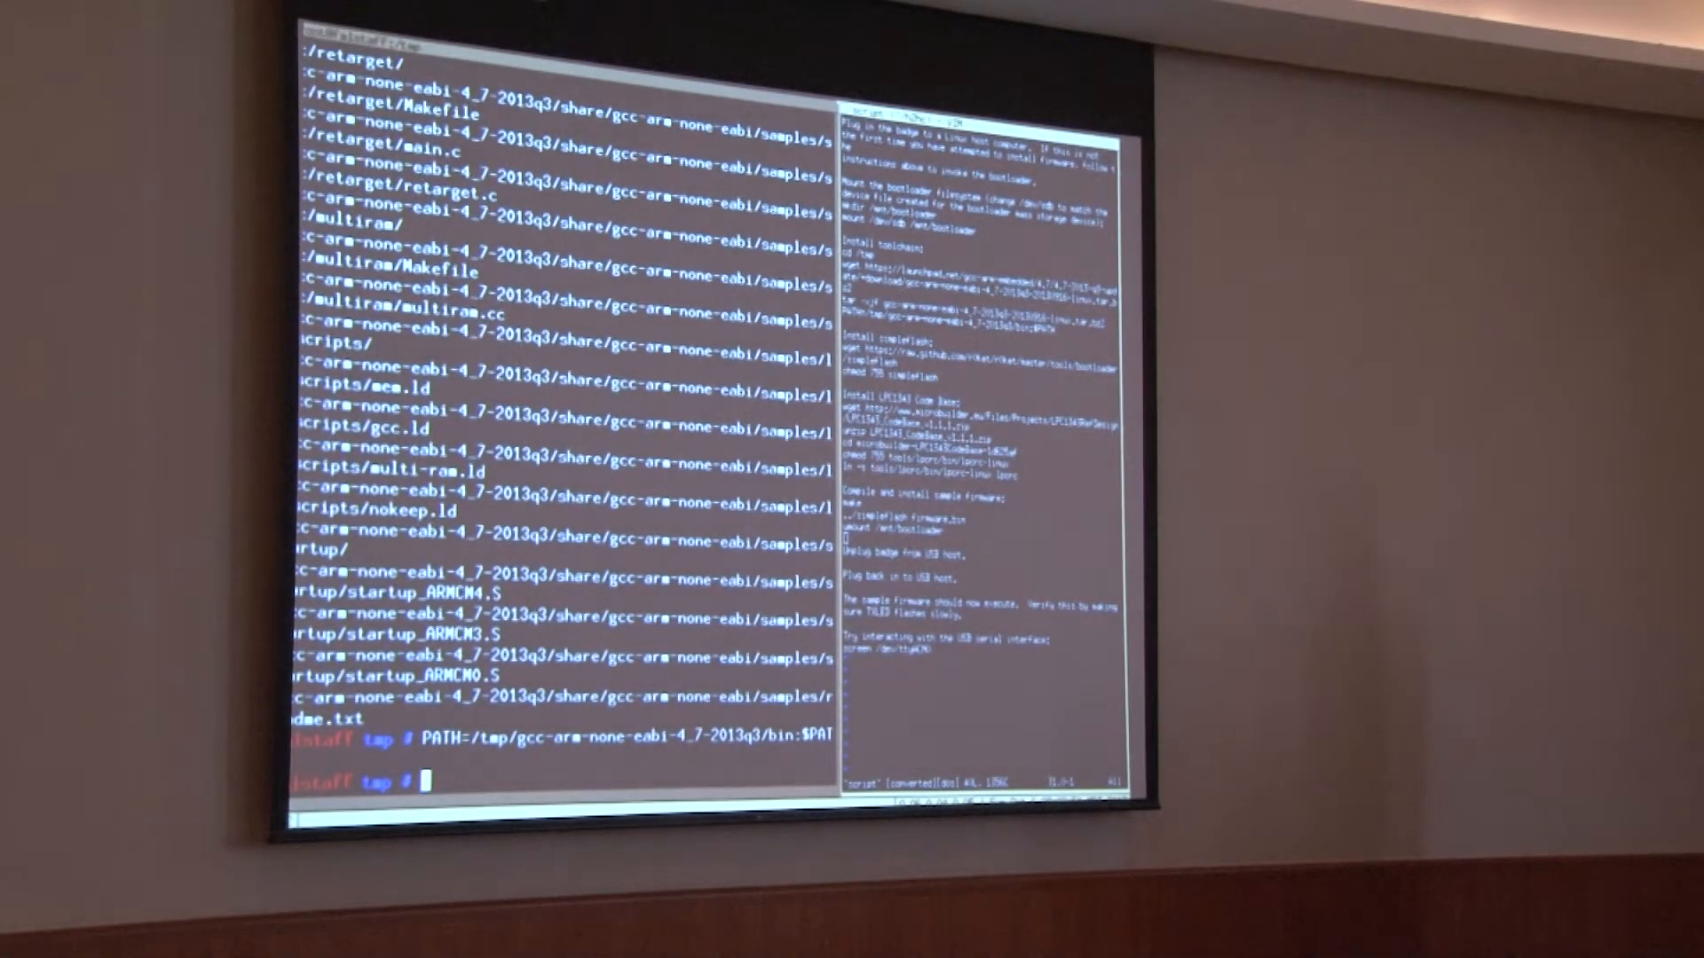
type("cp ~mossmann/h2hc/")
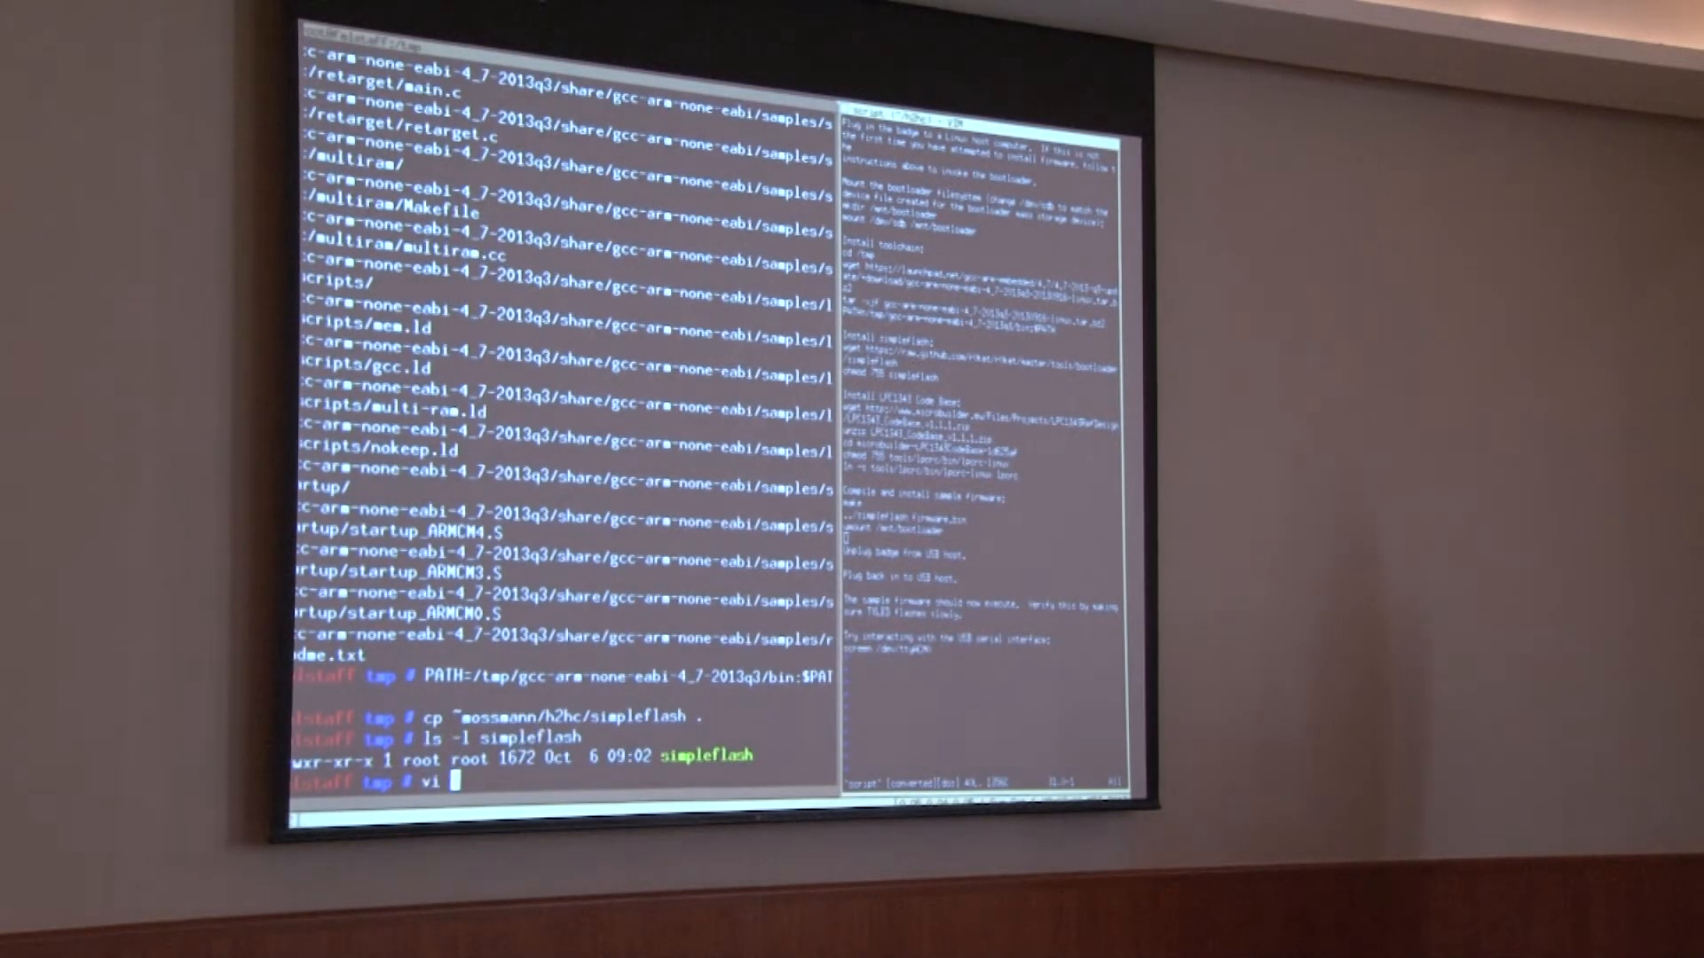
- Copy simpleflash into /tmp, check its executable permissions, and review its Python code in vi
type("simpleflash")
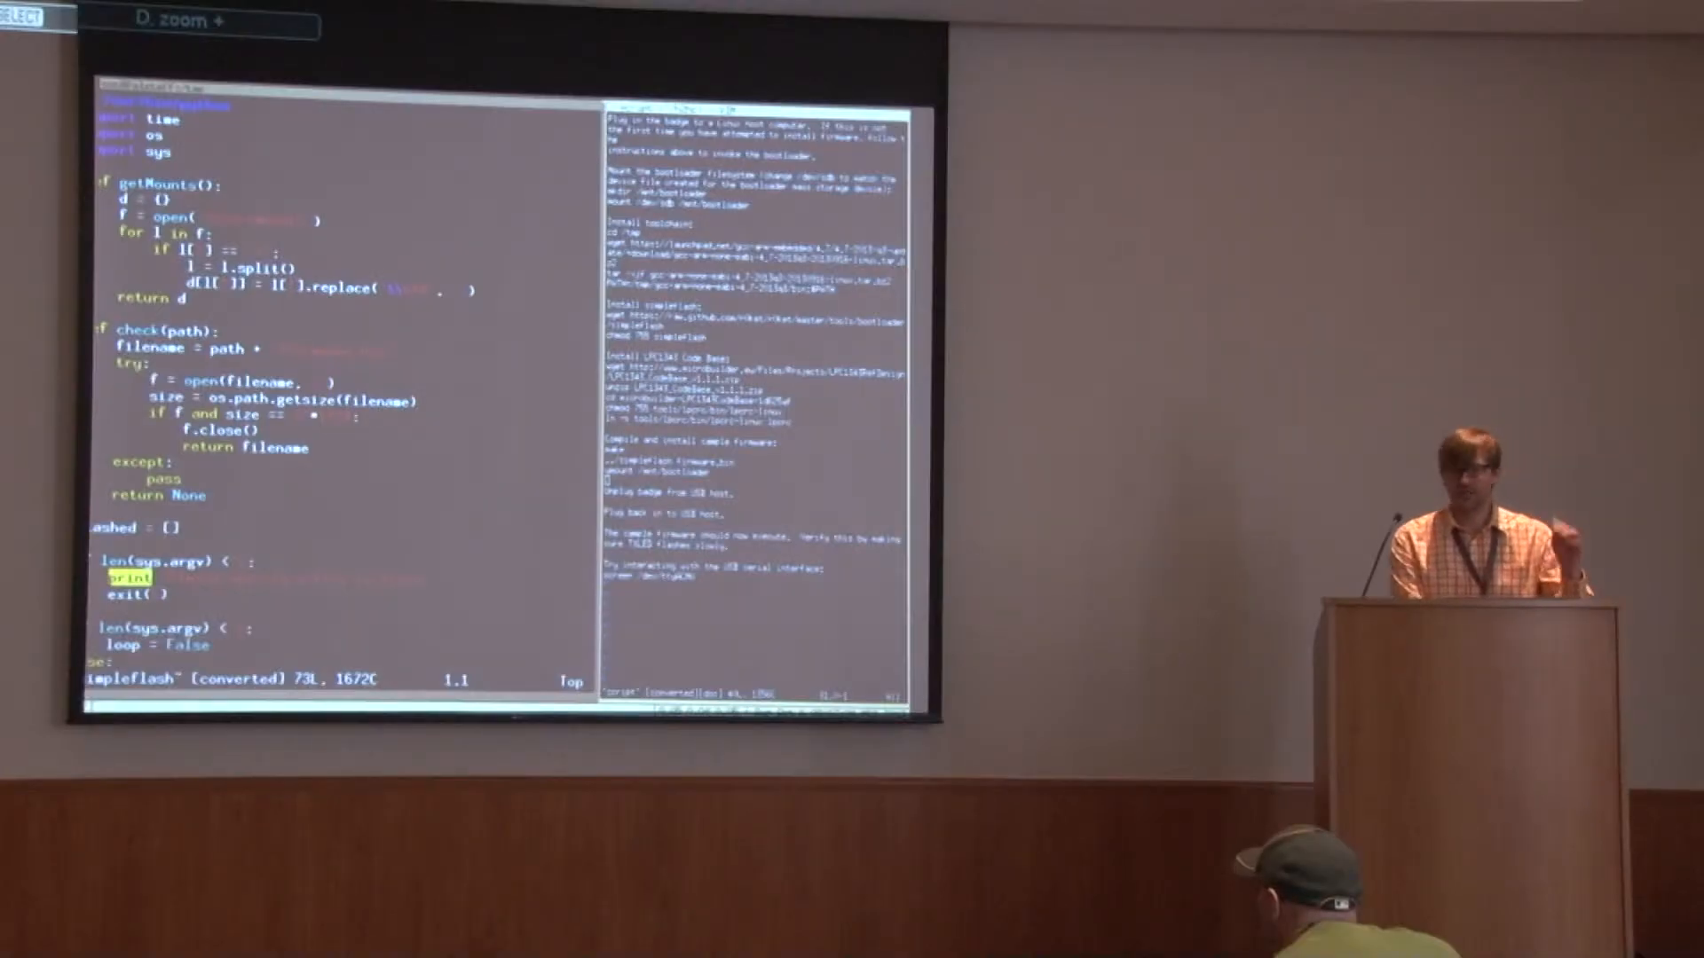
scroll("down", 3)
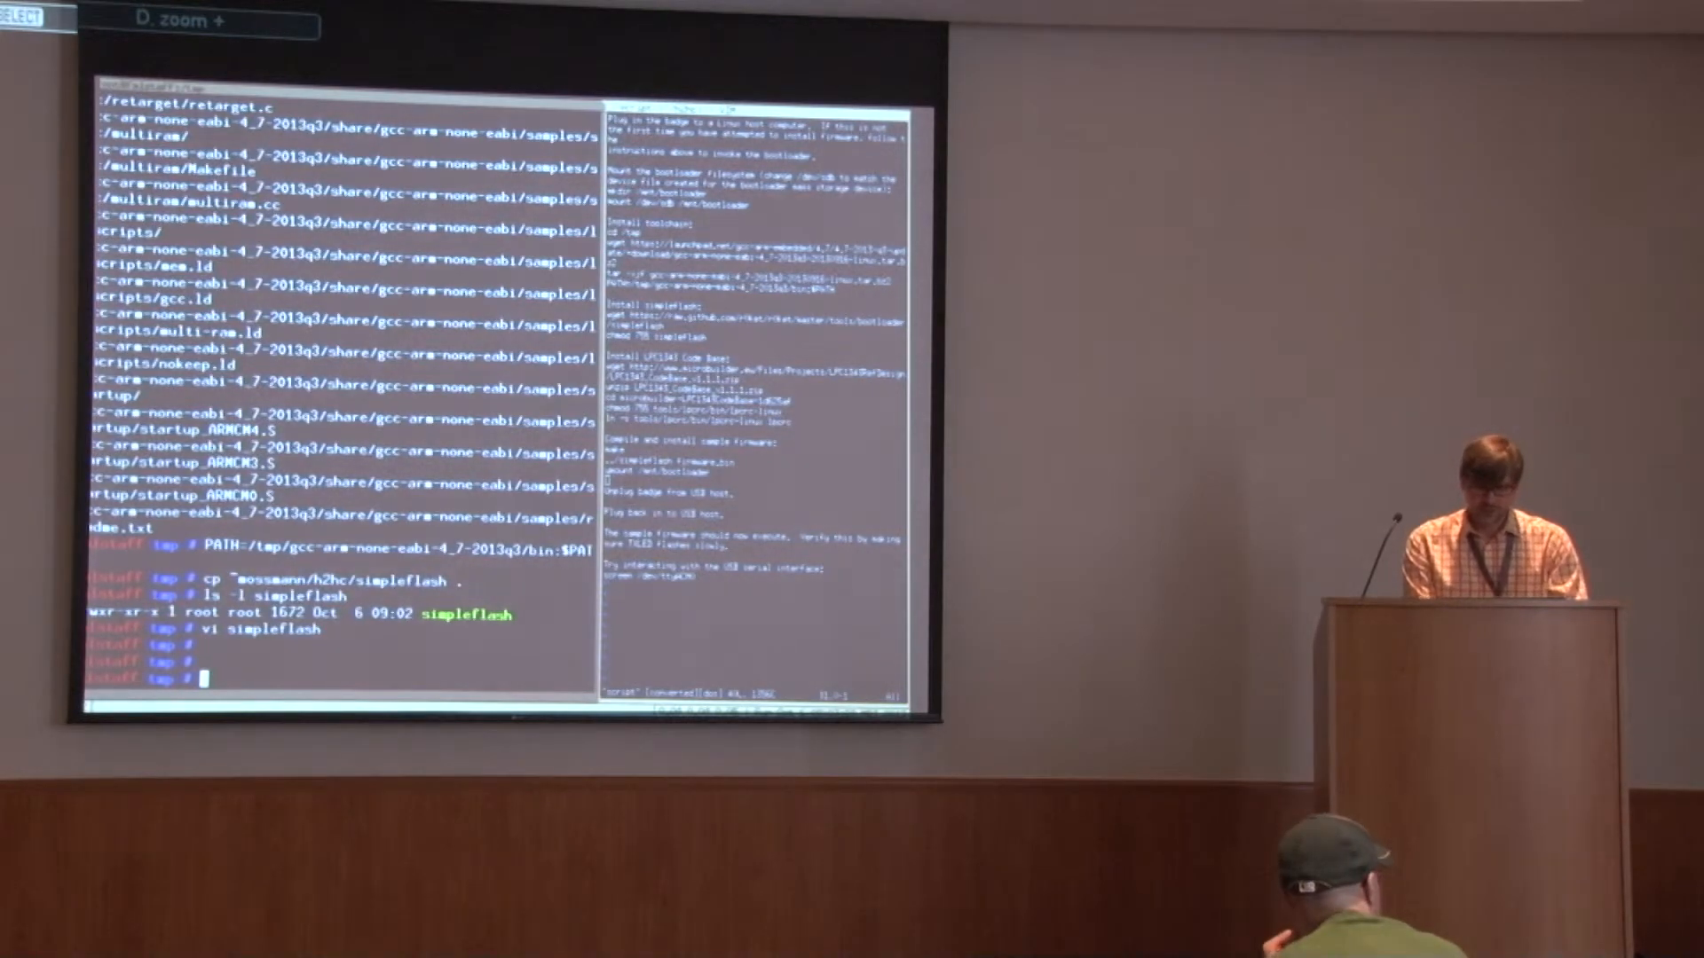
- Unzip LPC1343_CodeBase_v1.1.zip and enter microbuilder-LPC1343CodeBase-1d625af
type("unzip ~mo")
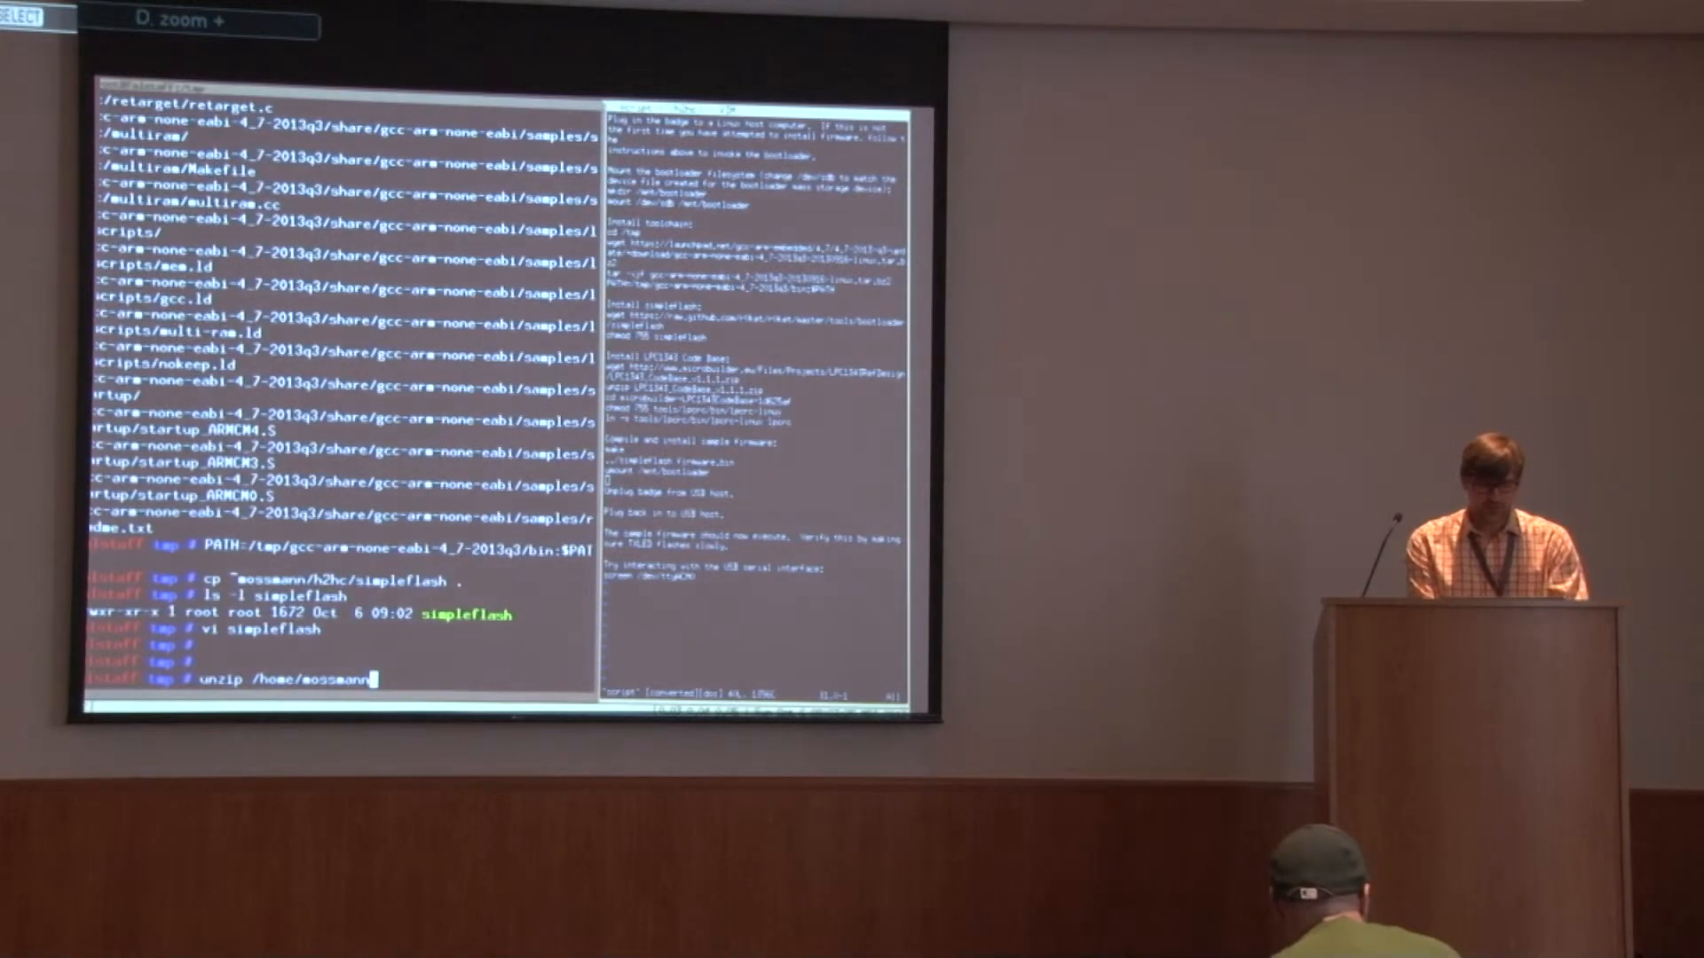
type("h2hc/")
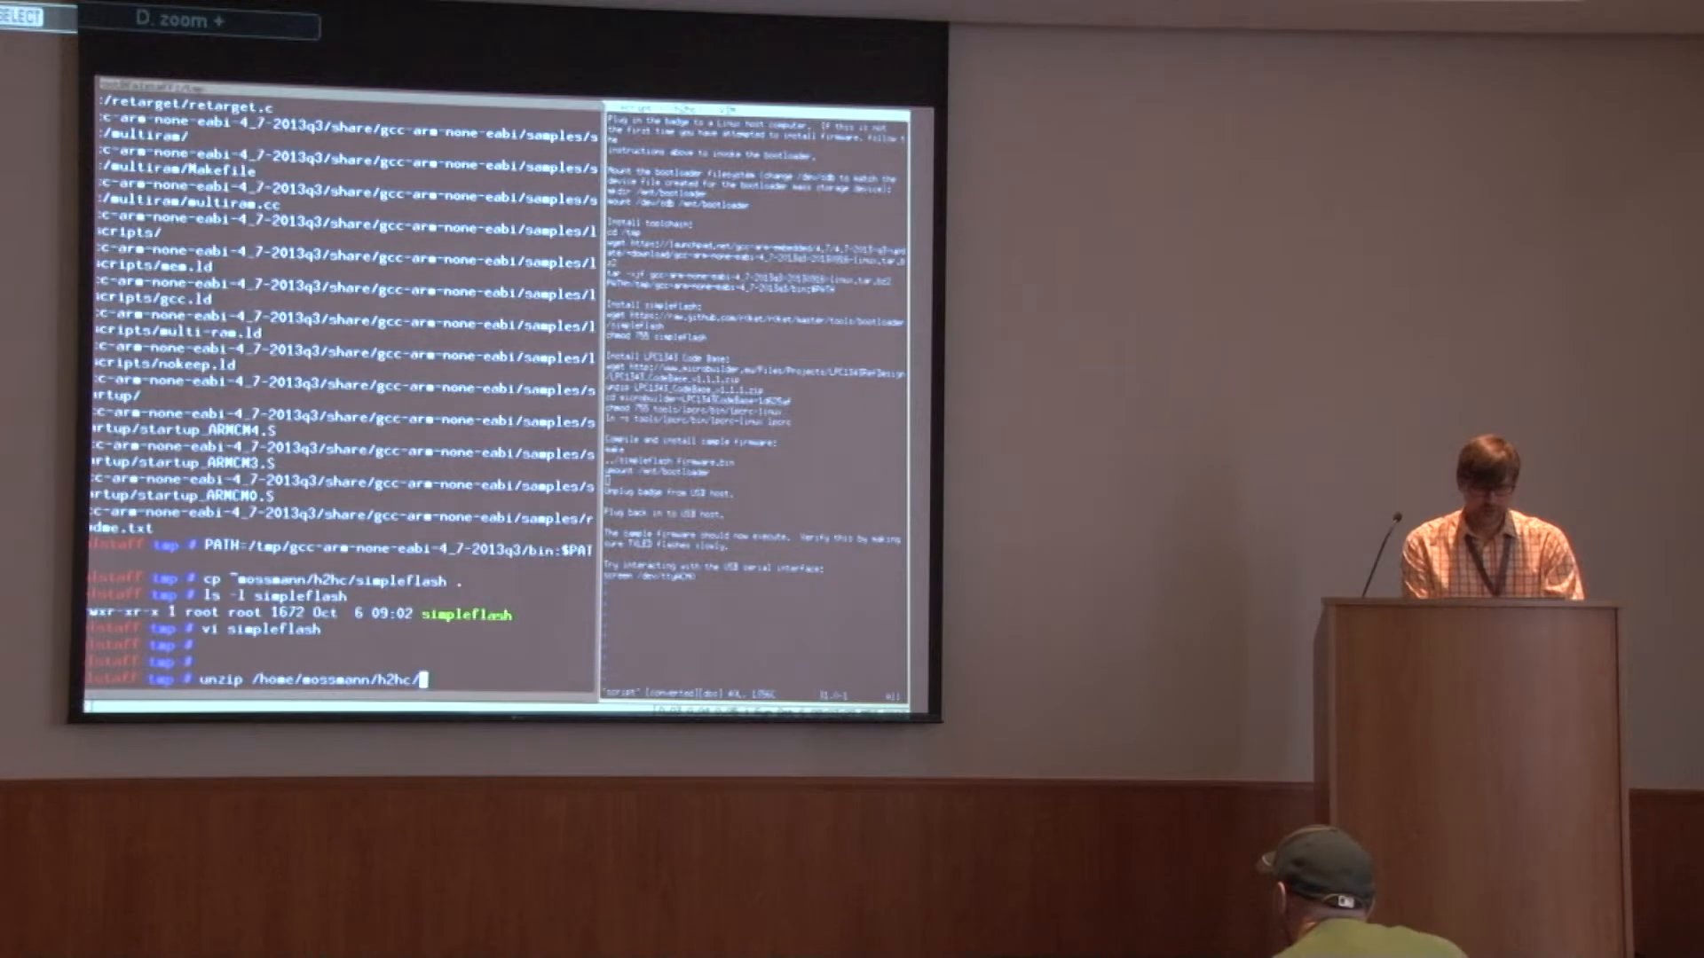
type("LPC1343_CodeBase_v1.1.zip")
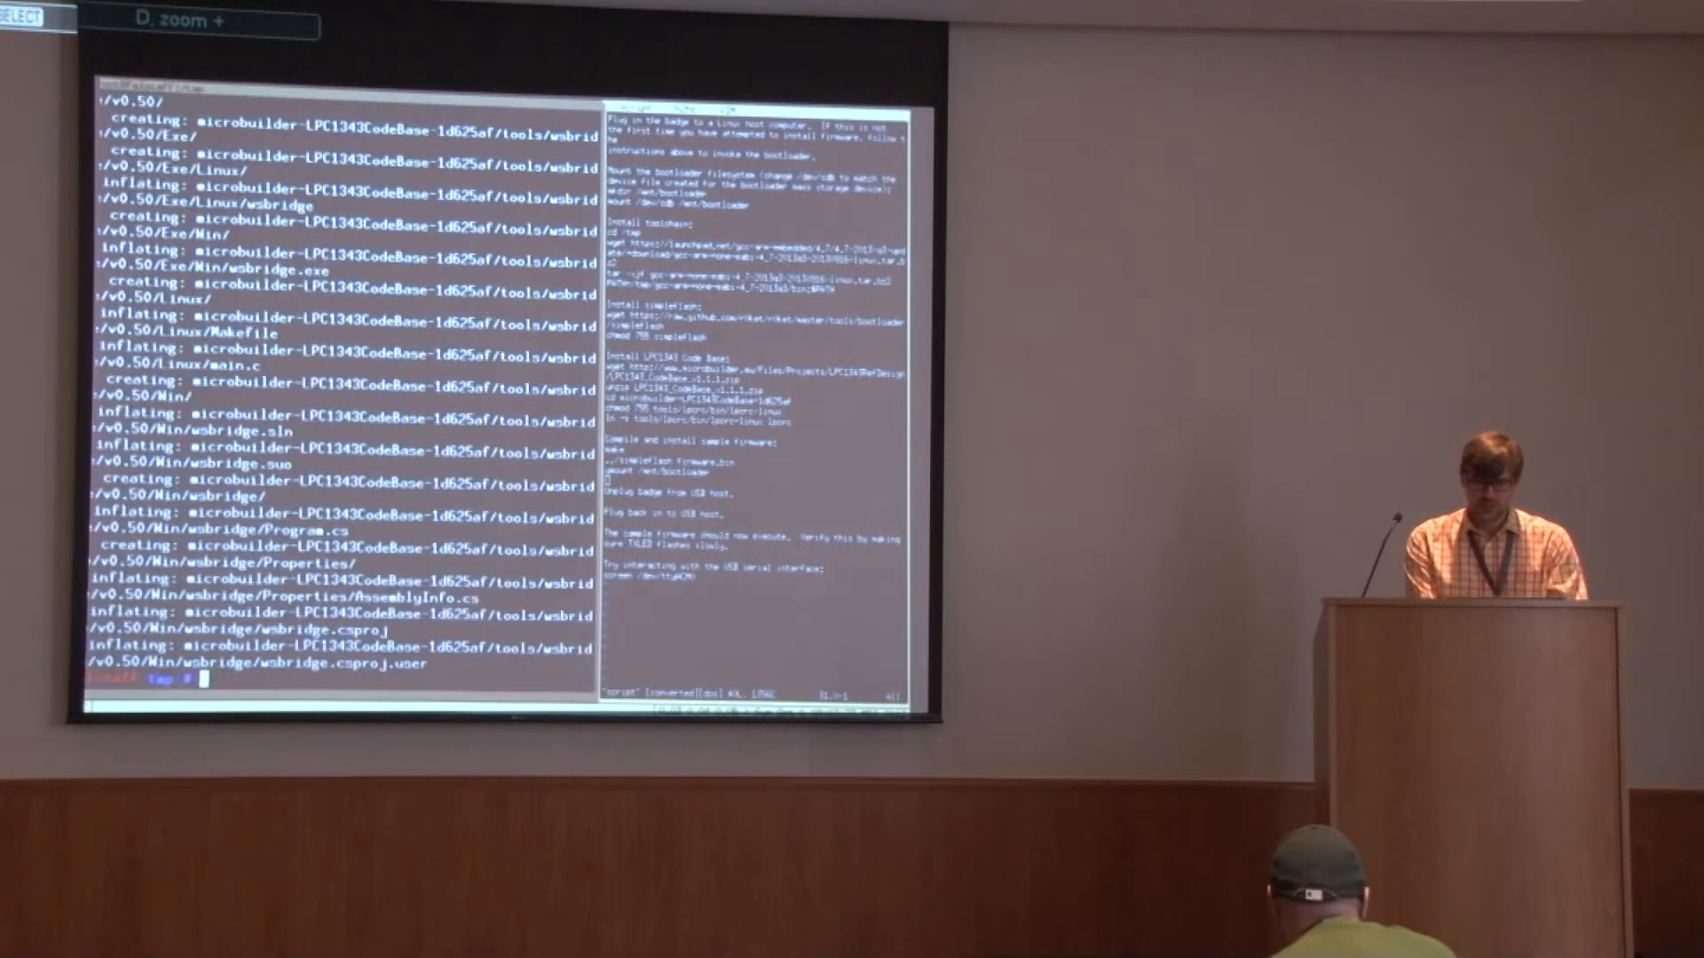
type("cd microbuilder-LPC1343CodeBase-1d625af/")
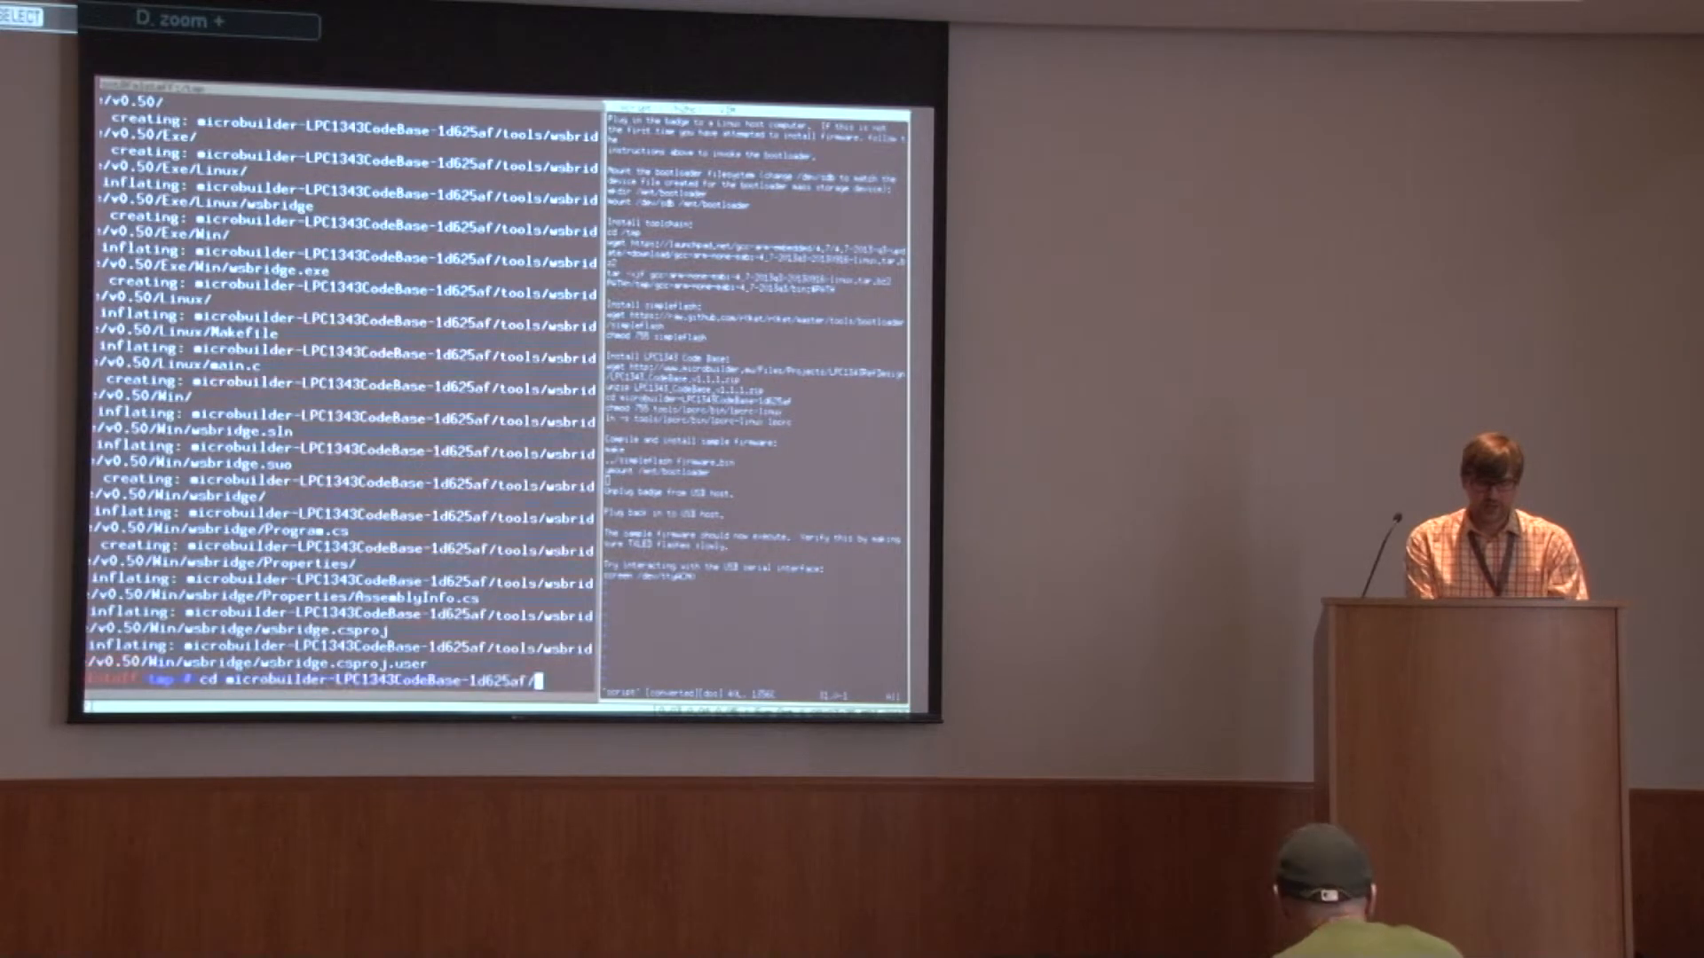
key("Return")
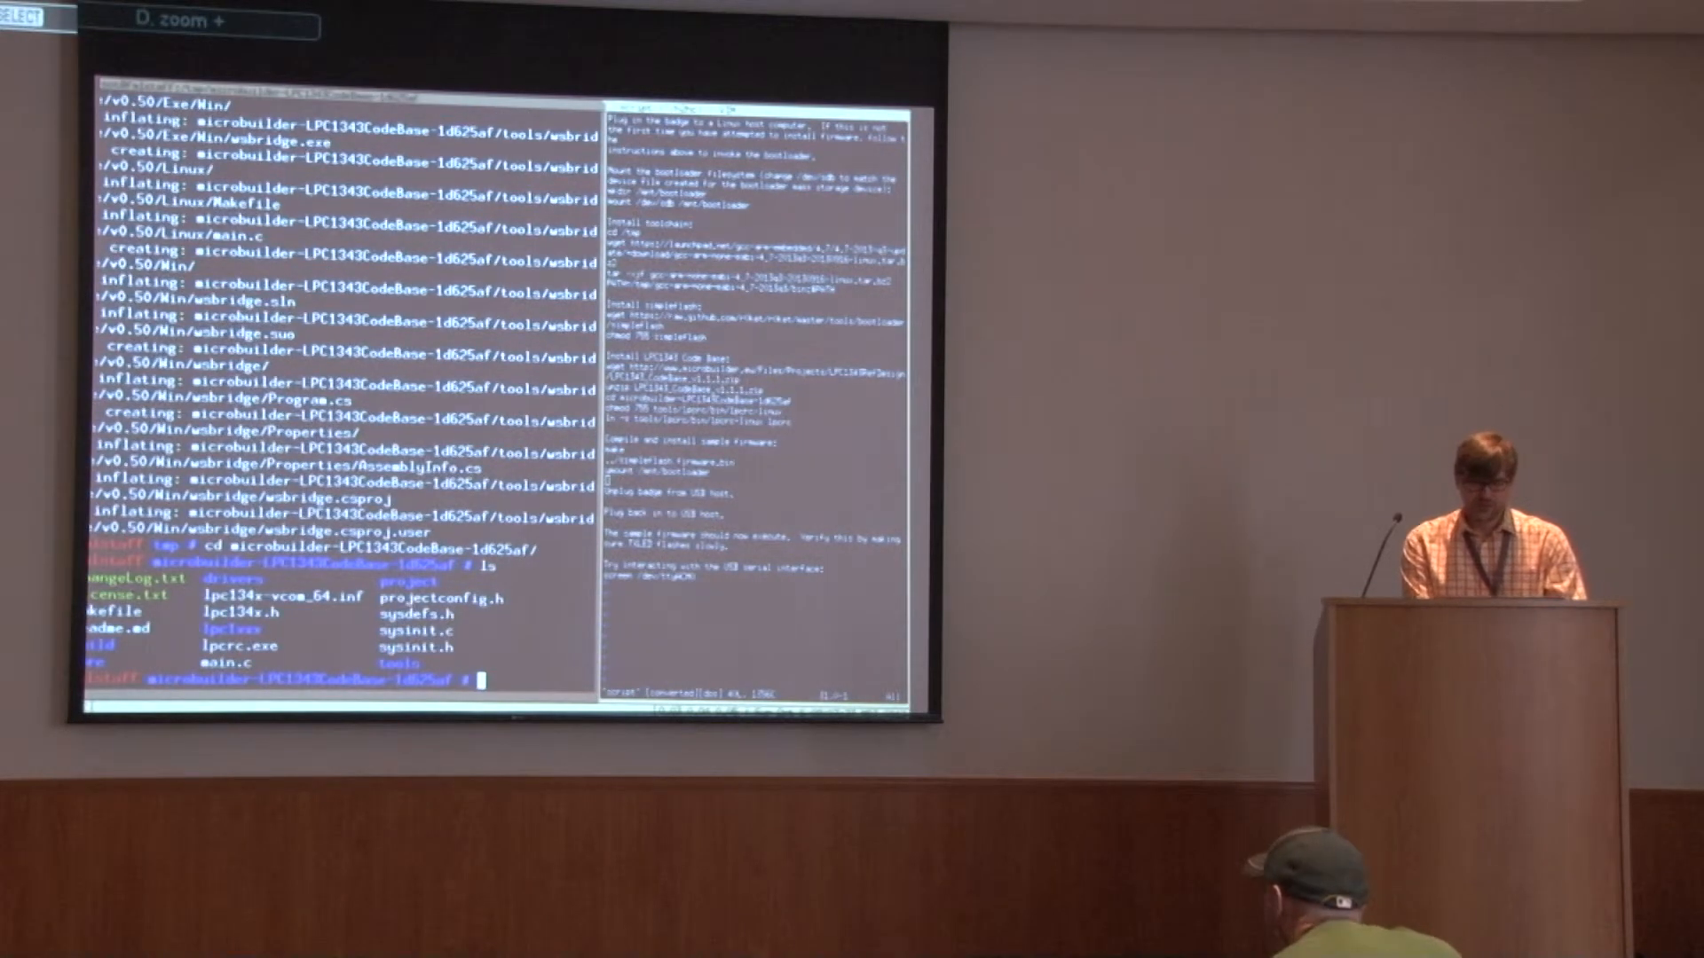
- Make tools/lpcrc/bin/lpcrc-linux executable with chmod 755
type("chmod")
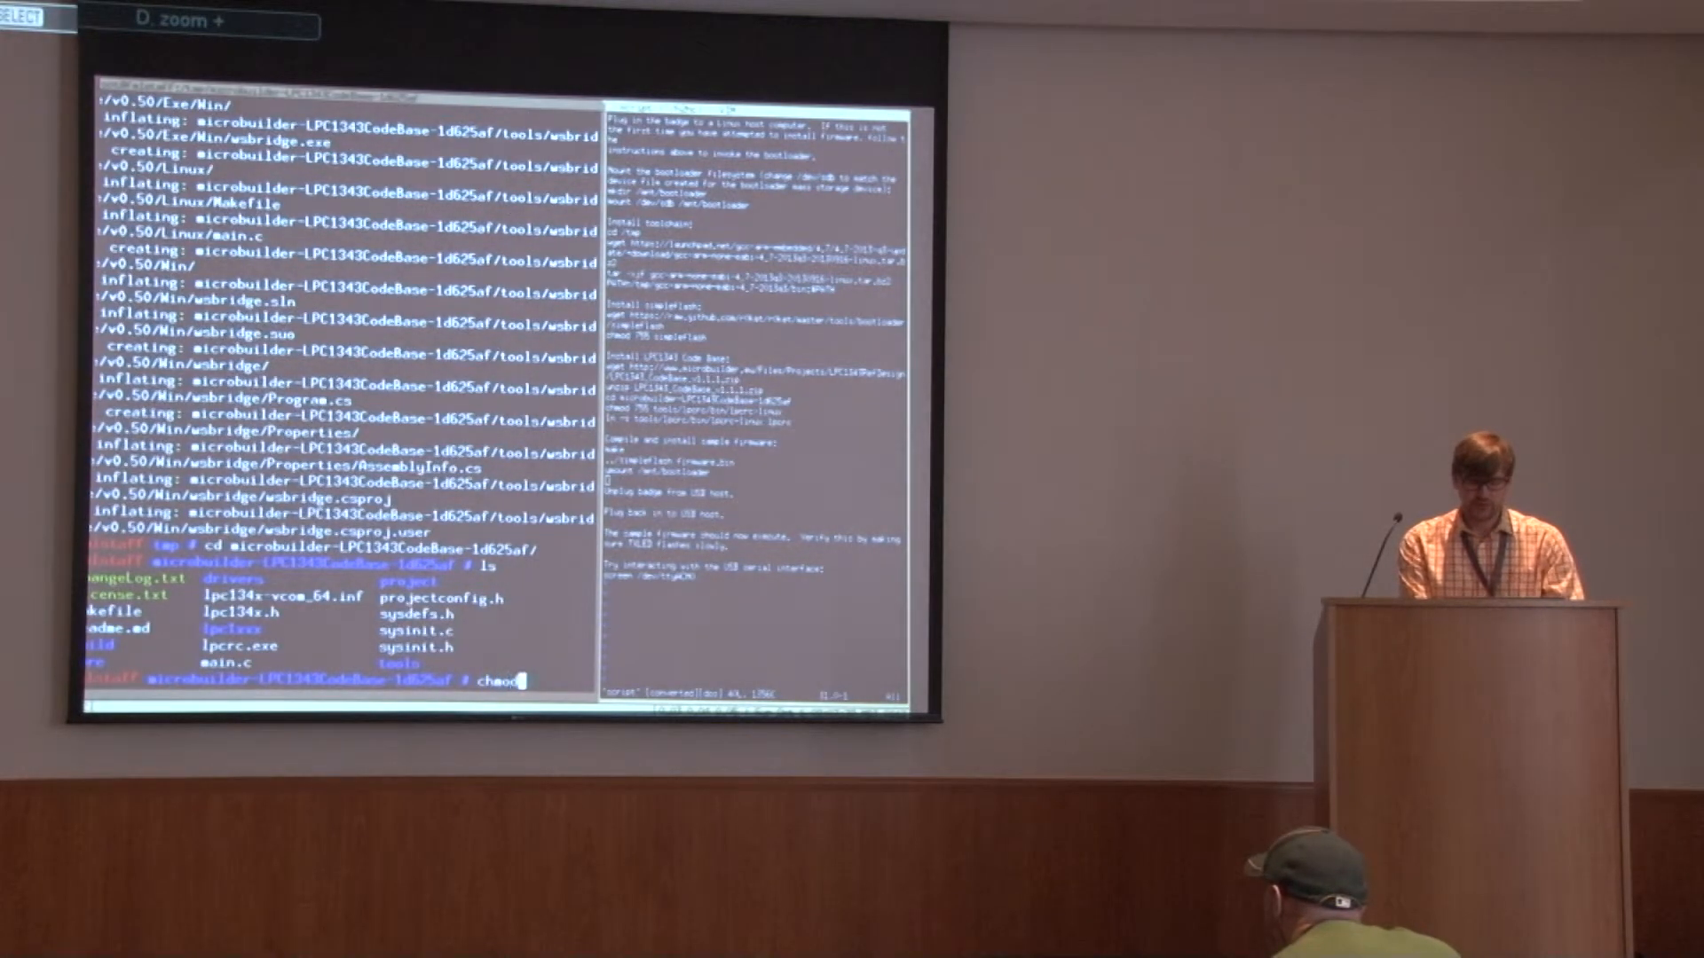
type("755 toollpcrc/bin/")
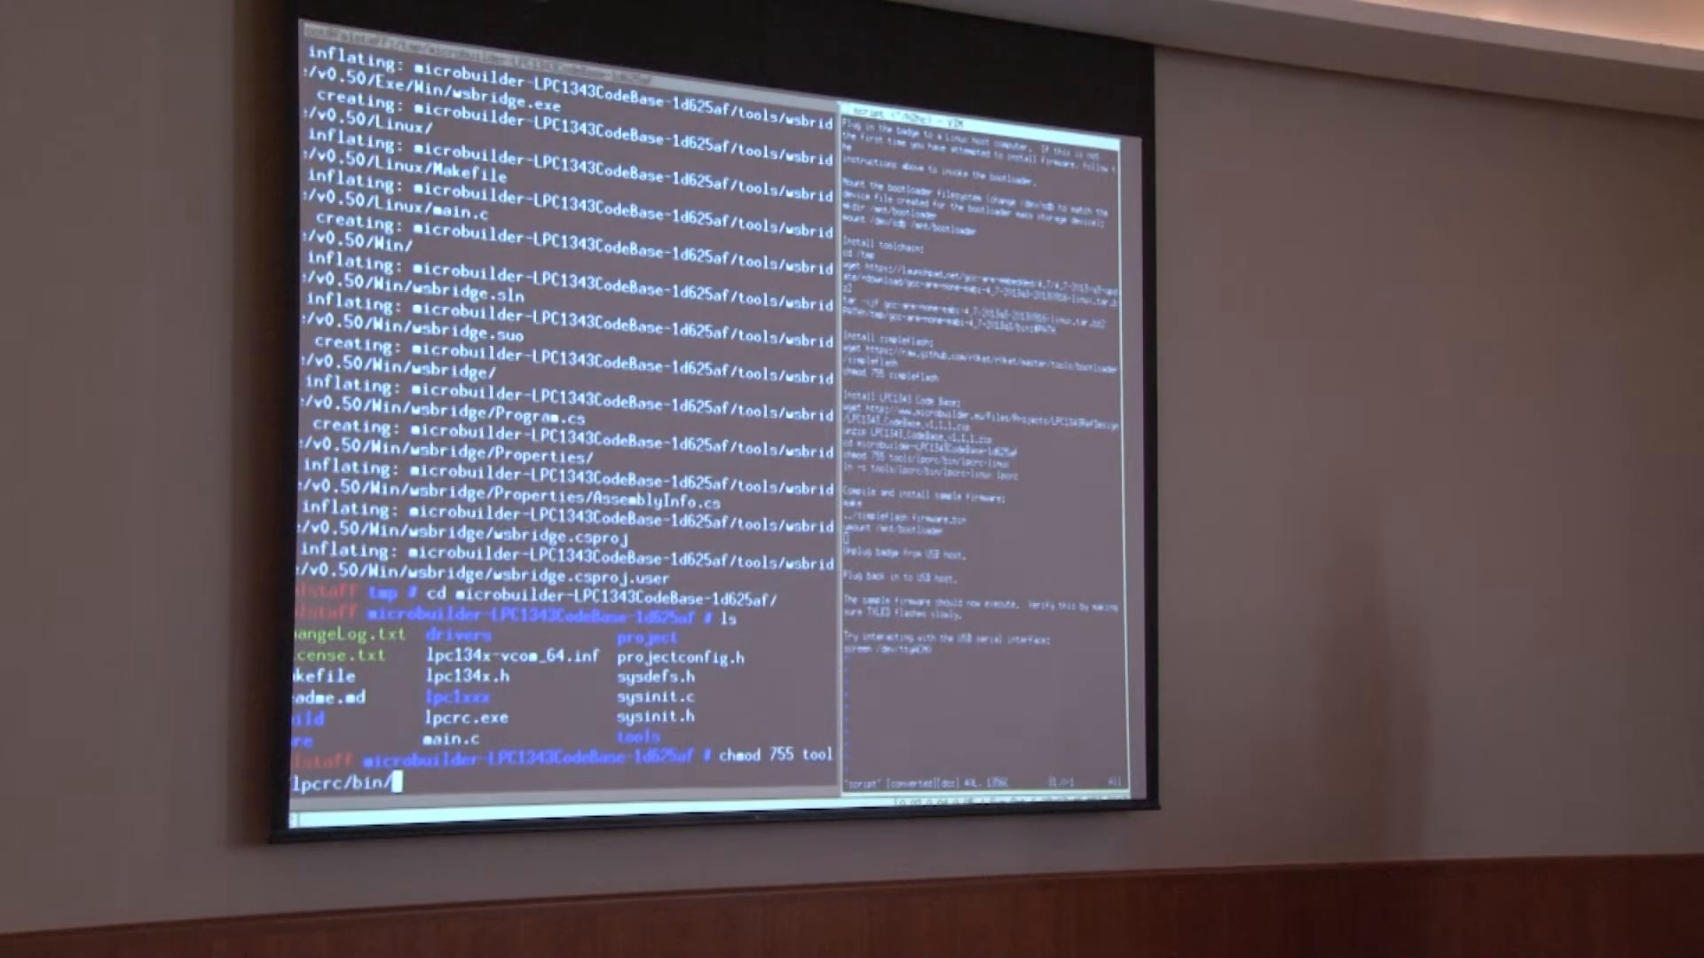
type("lpcrc-linux")
type("../simpleflash")
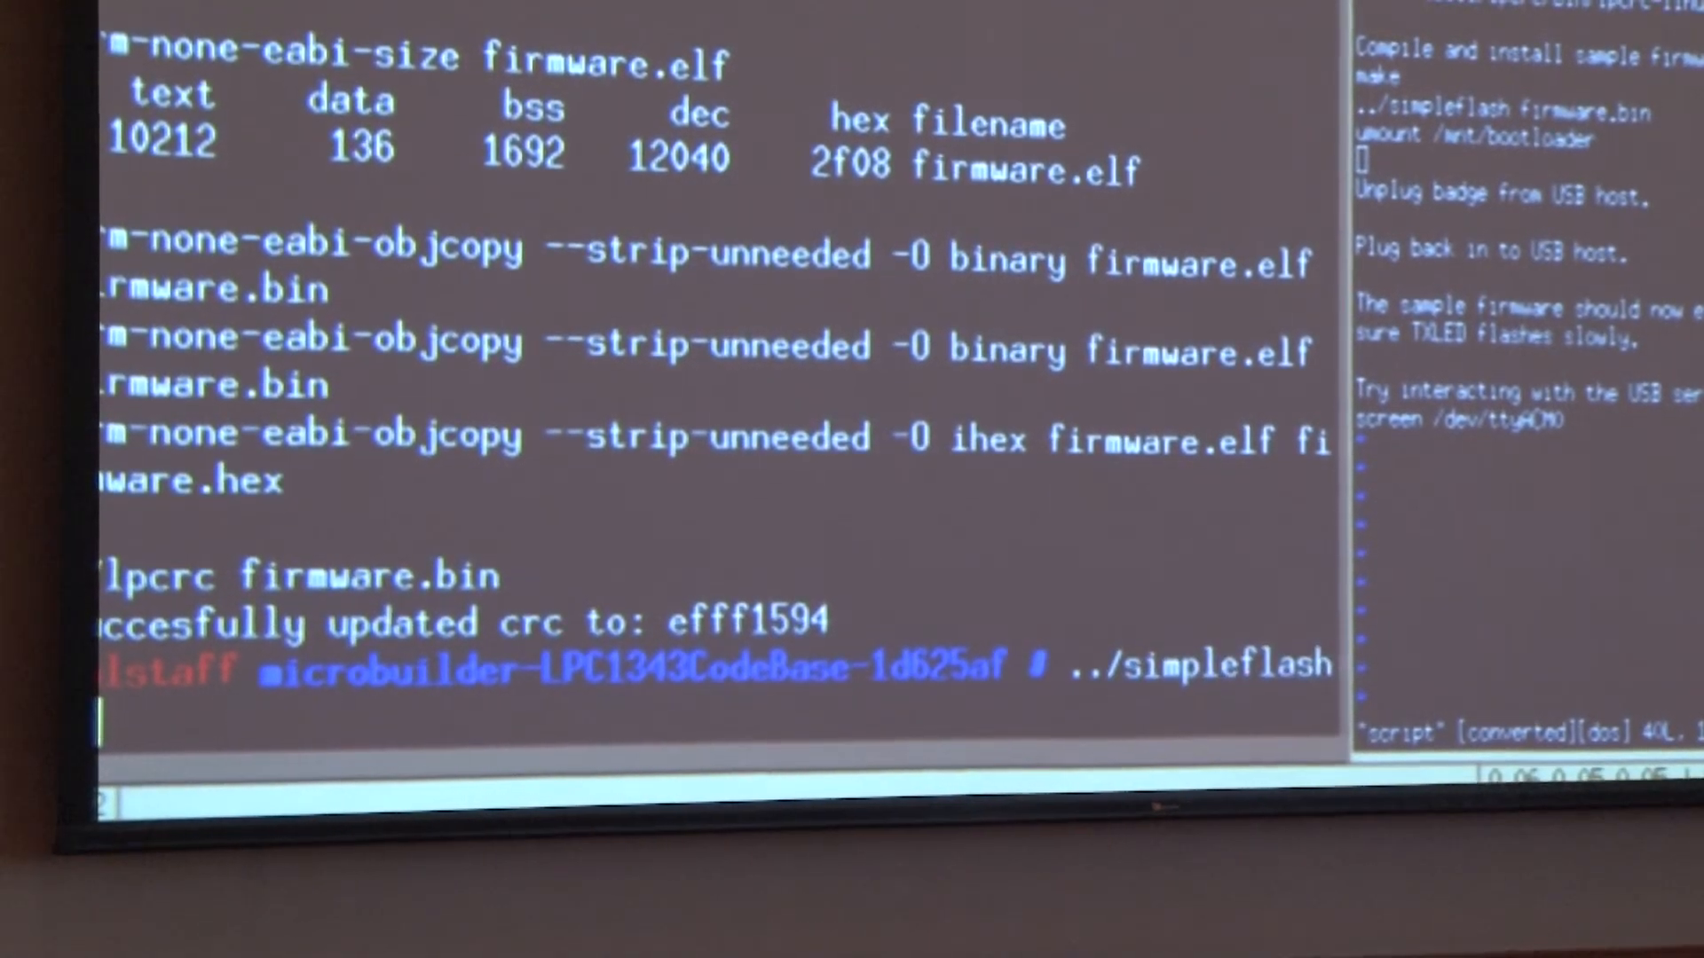
- Build the firmware and write firmware.bin to /mnt/usb with ../simpleflash
type("firmware.bin")
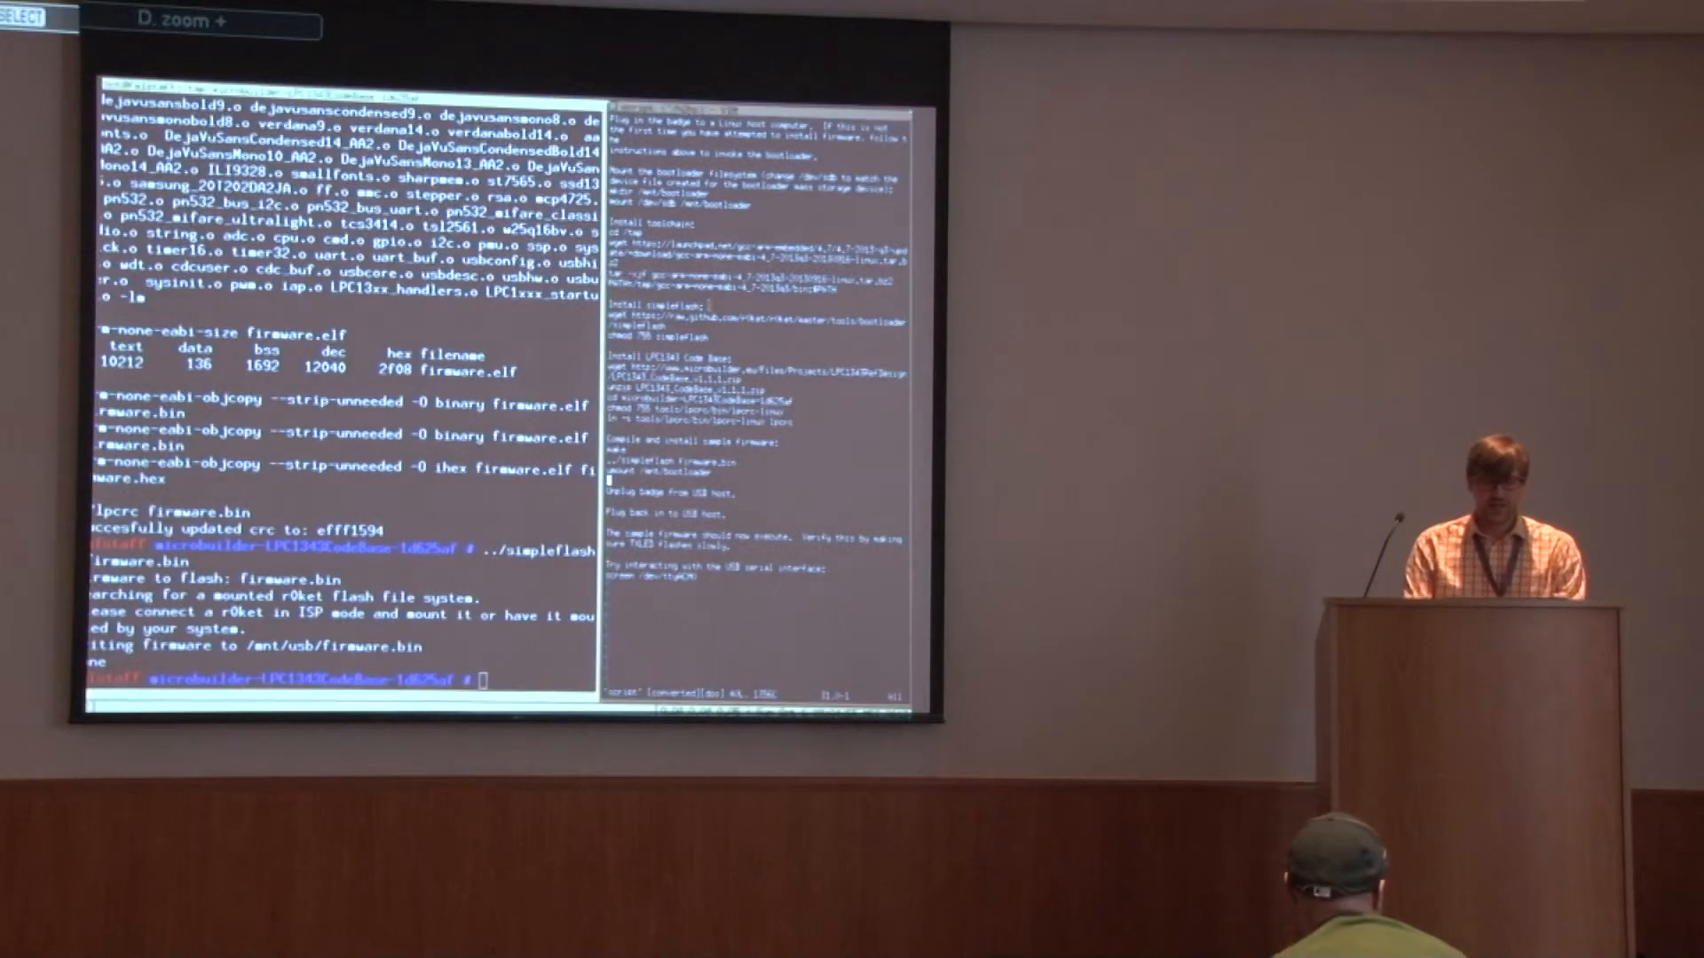
type("screen /dev/")
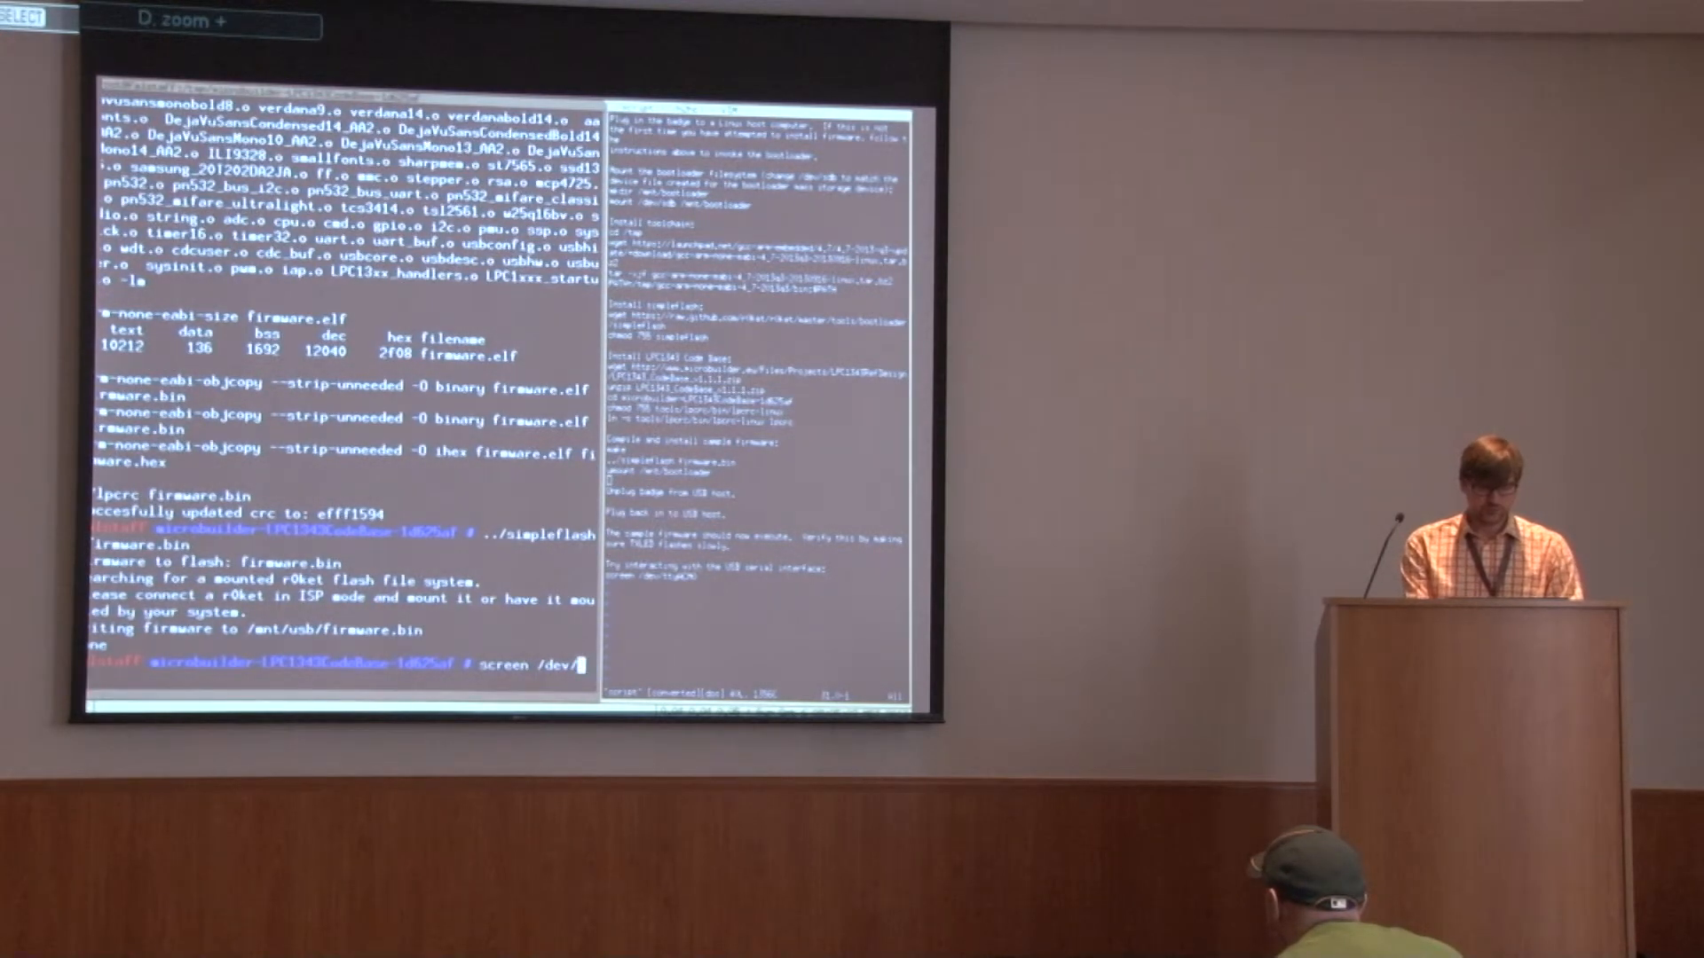
type("tt")
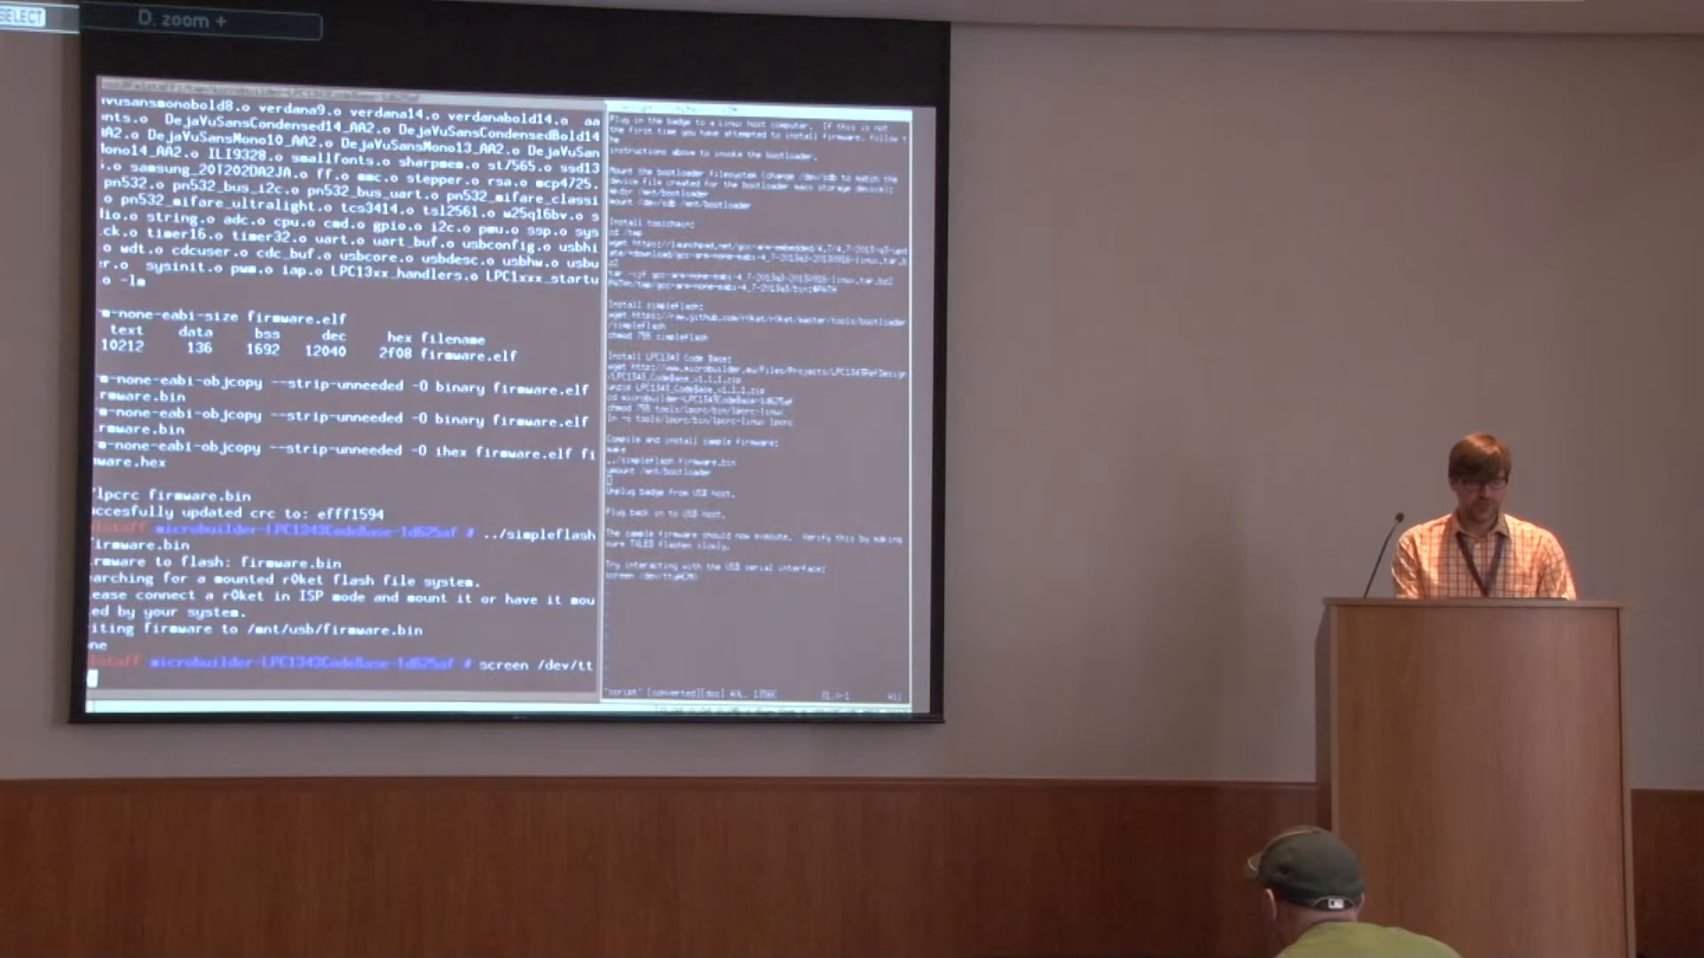